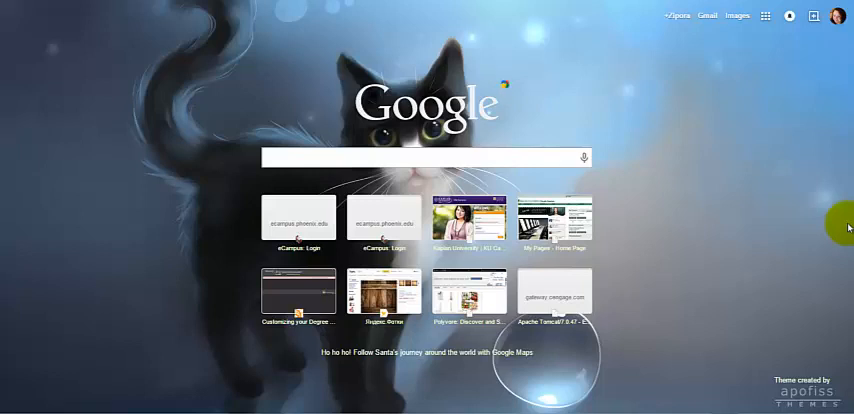
mouse_move(748, 204)
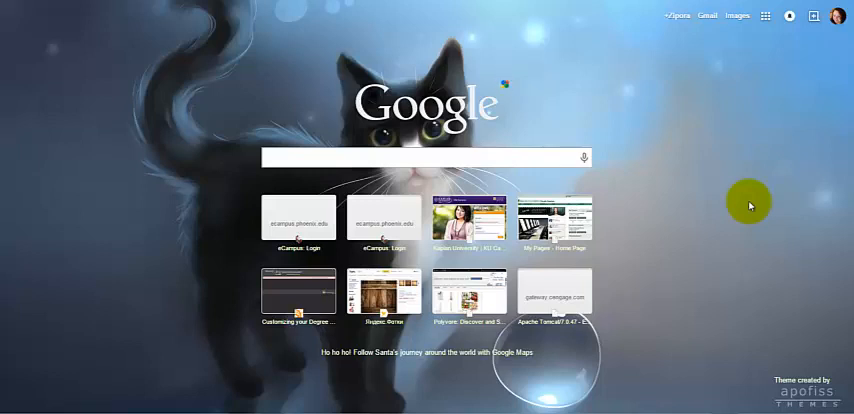
mouse_move(700, 128)
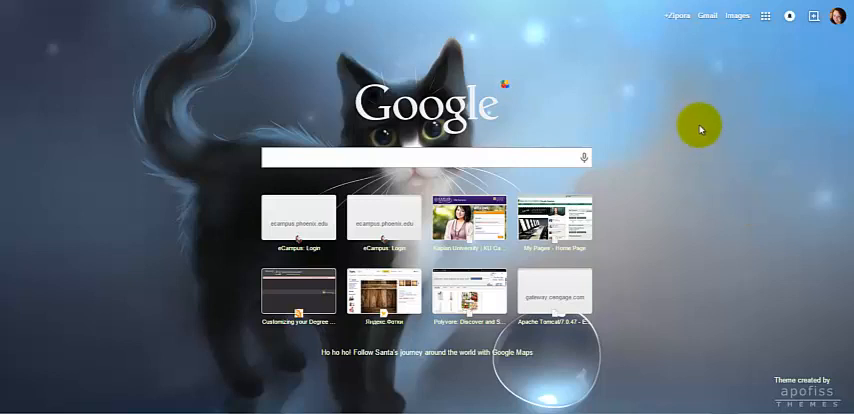
mouse_move(664, 106)
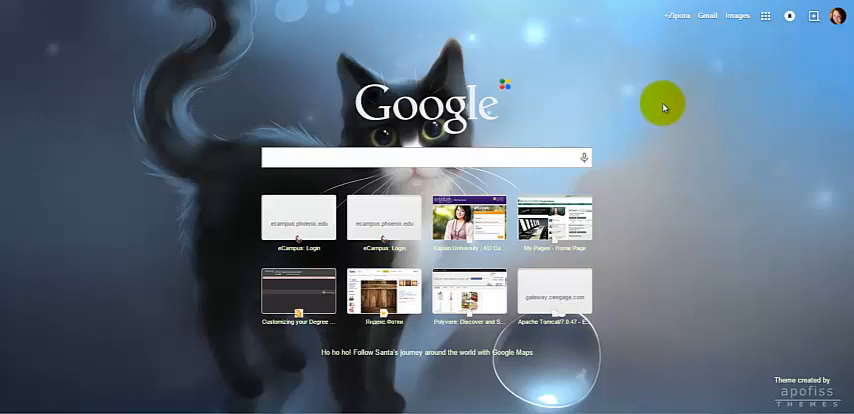
mouse_move(648, 106)
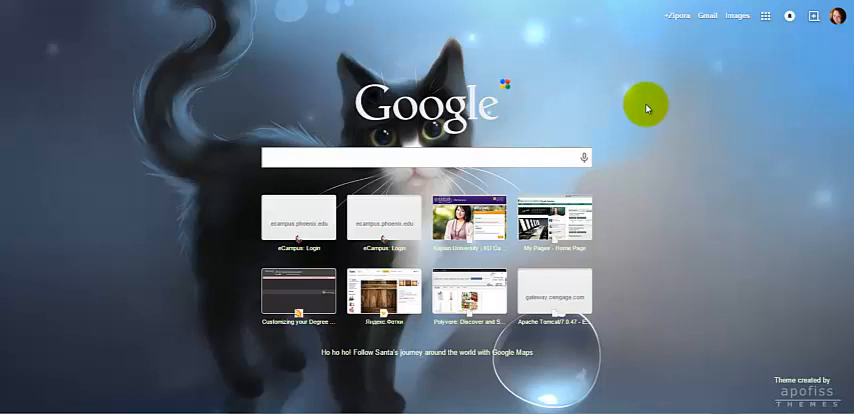
mouse_move(700, 60)
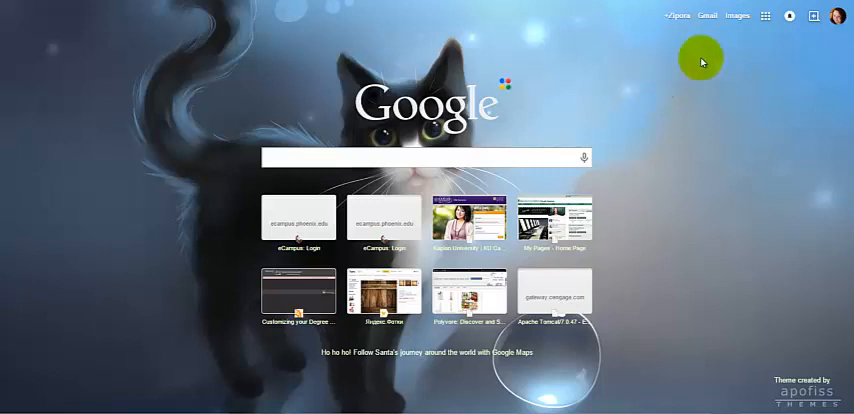
mouse_move(768, 54)
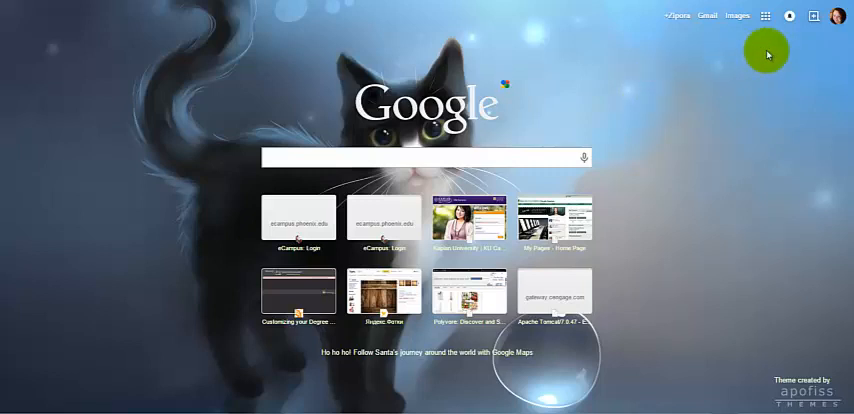
mouse_move(758, 76)
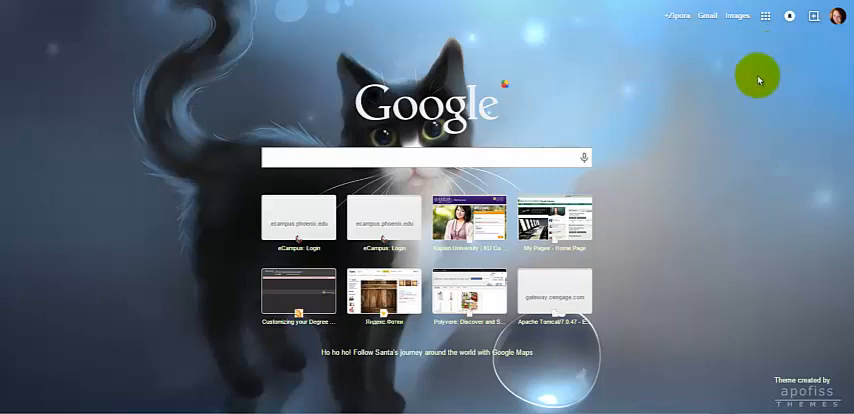
mouse_move(736, 78)
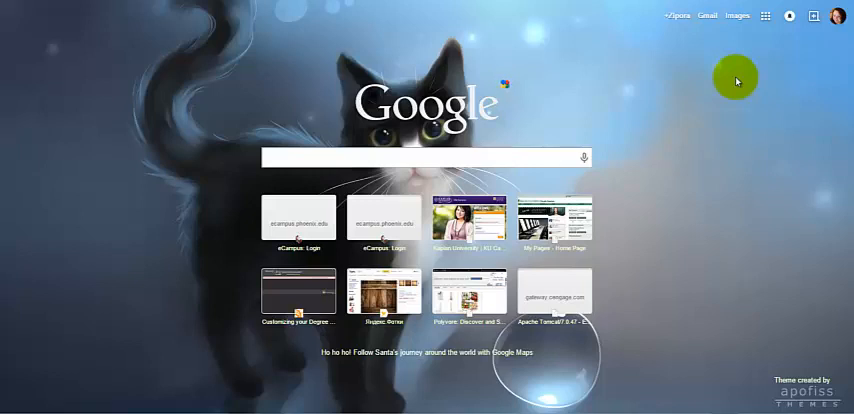
mouse_move(678, 90)
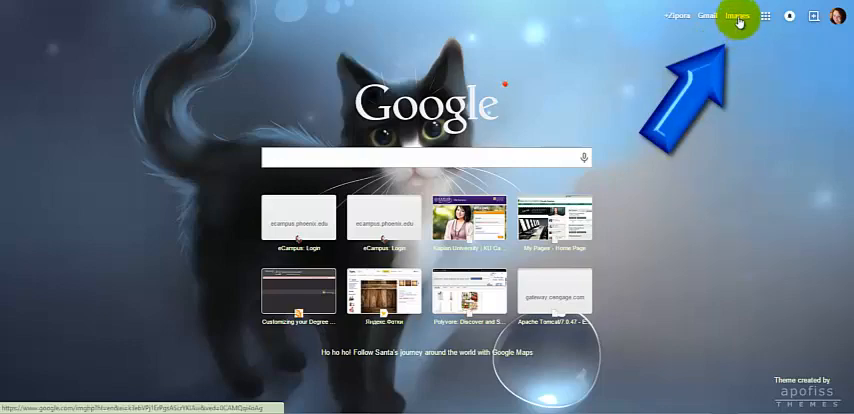
- Switch to Images and run an image search for "christmas" from the suggestion
left_click(736, 16)
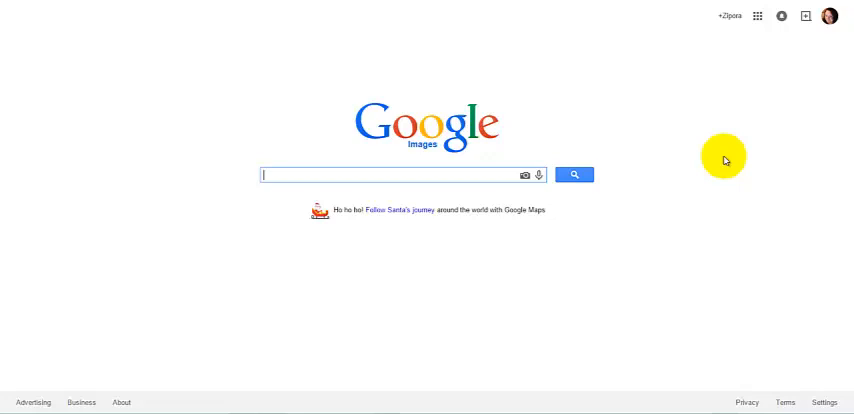
mouse_move(506, 150)
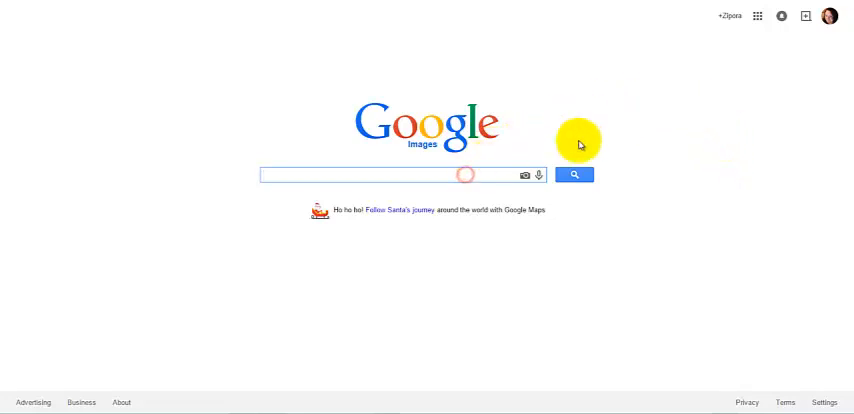
type("christmas")
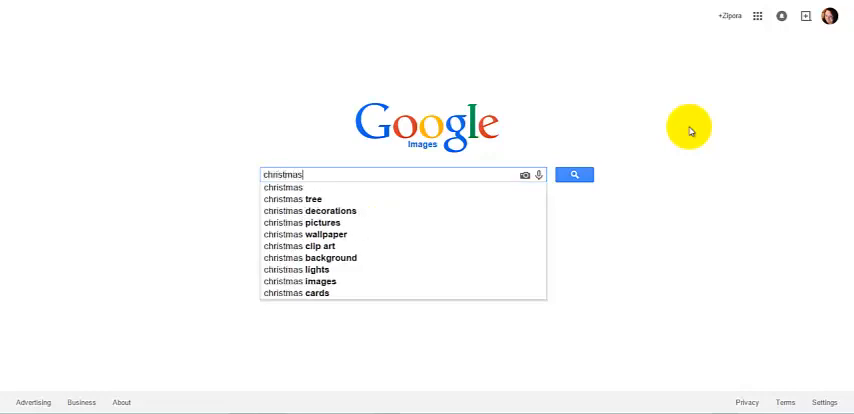
left_click(574, 174)
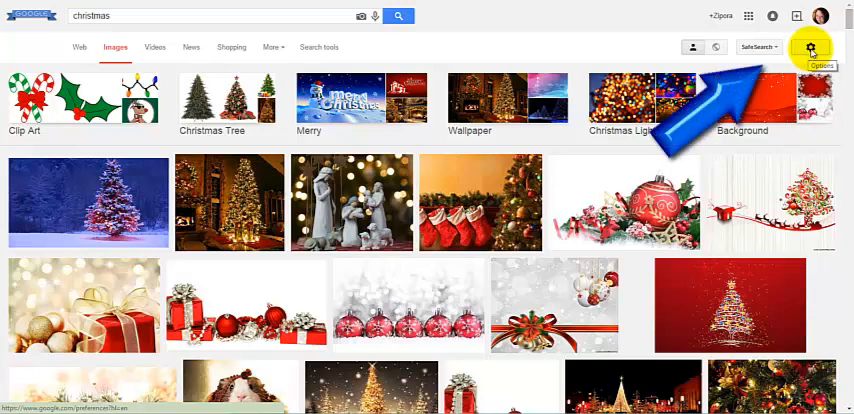
- Open Advanced Image Search from the gear menu, with christmas carried into the words field
left_click(812, 48)
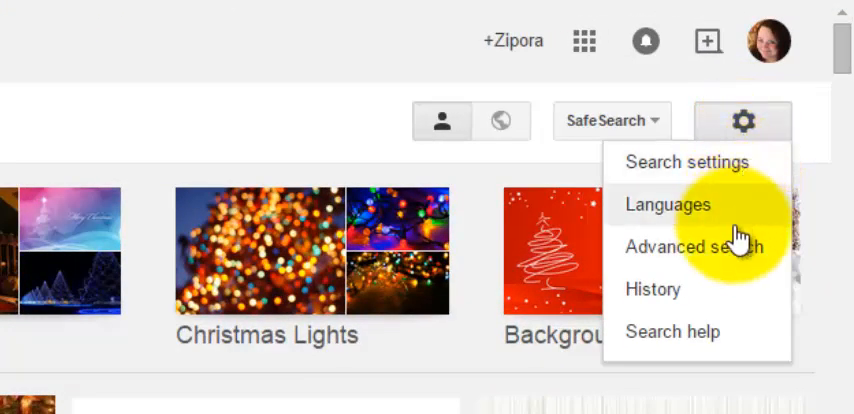
mouse_move(718, 248)
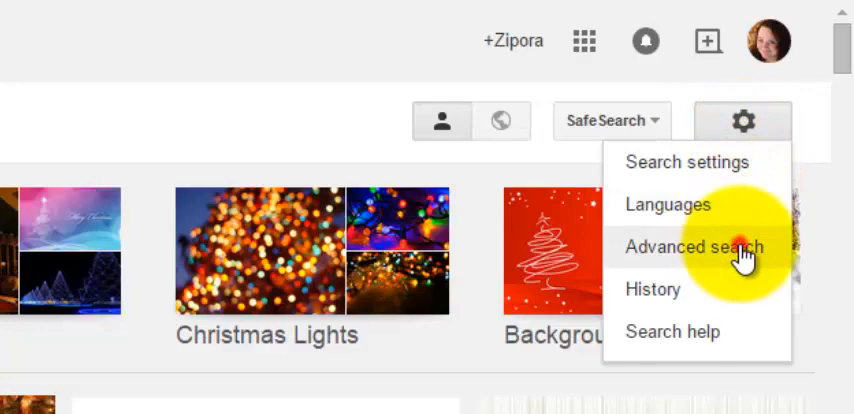
left_click(696, 248)
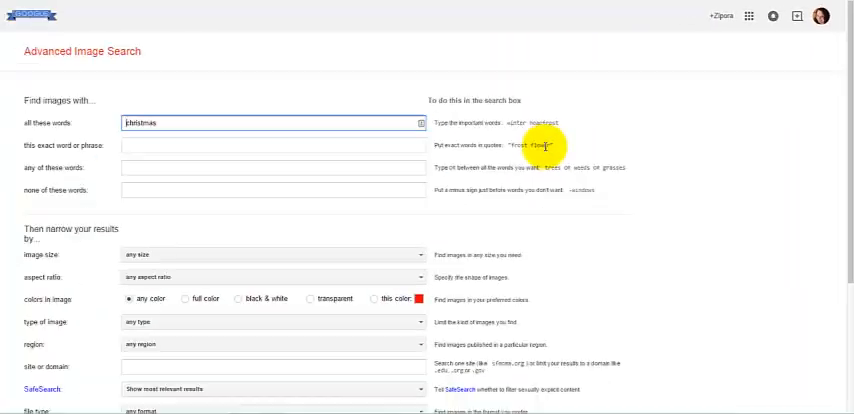
mouse_move(222, 98)
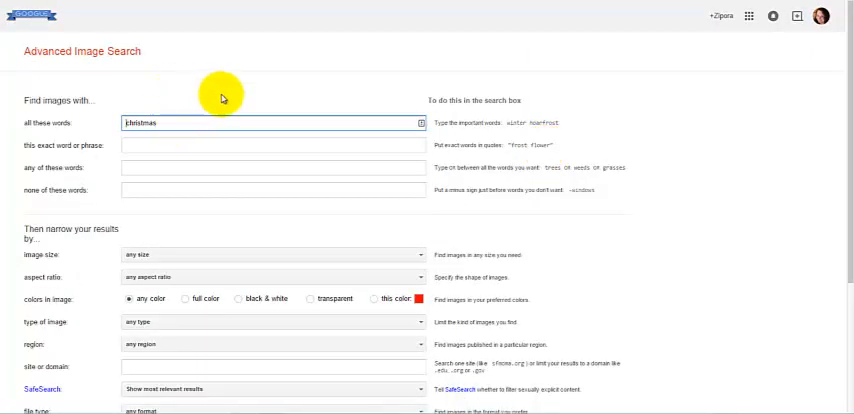
scroll("down", 3)
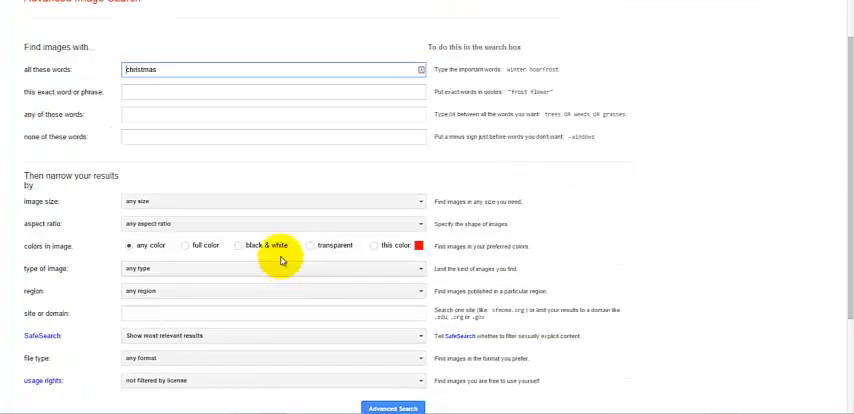
mouse_move(272, 92)
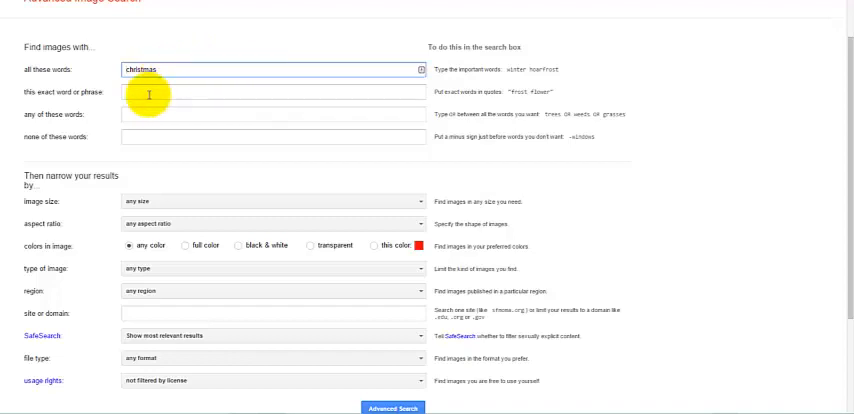
mouse_move(220, 98)
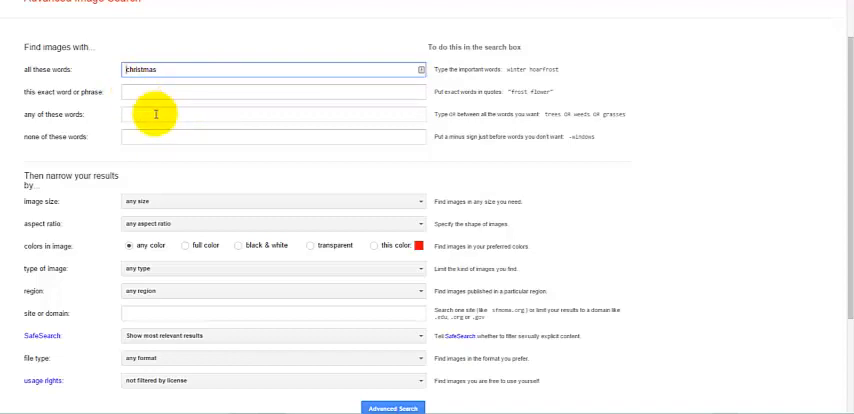
mouse_move(224, 160)
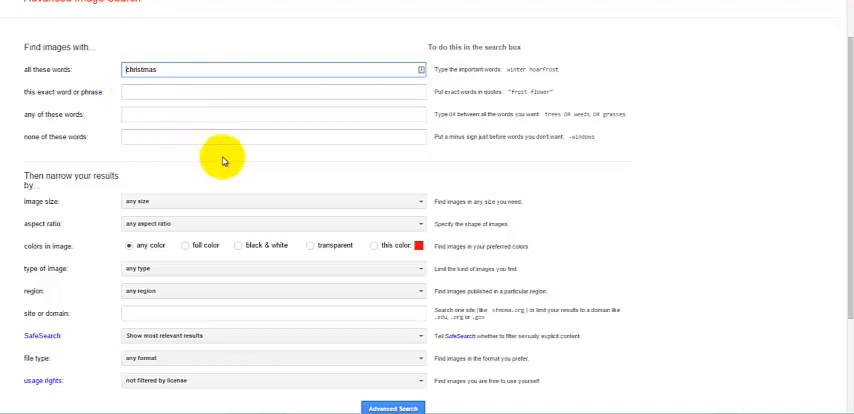
scroll("down", 3)
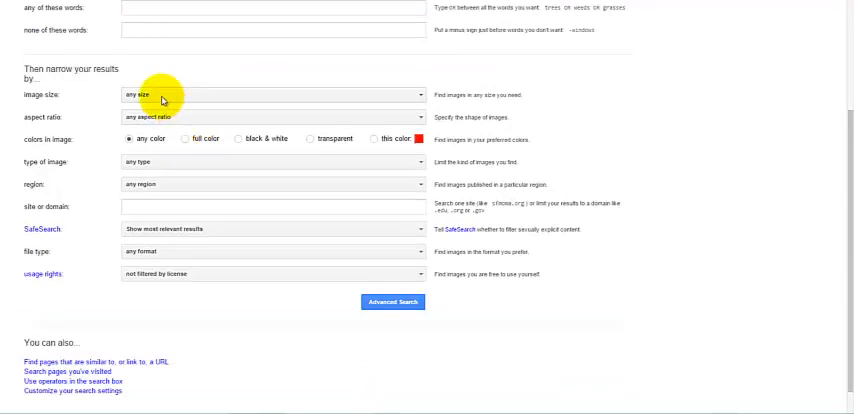
mouse_move(168, 122)
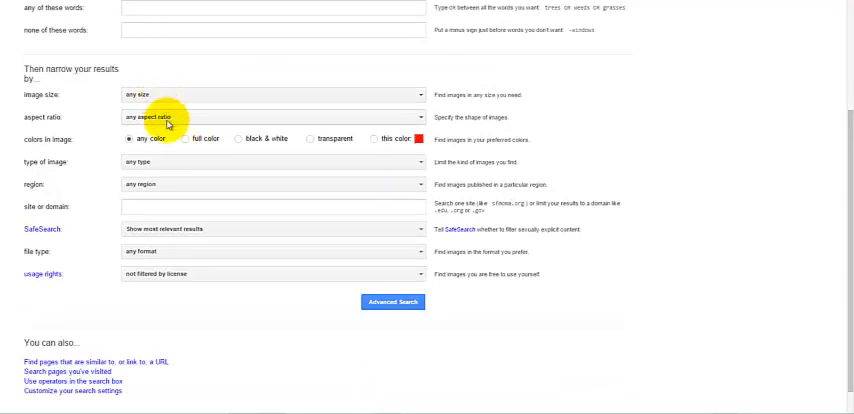
mouse_move(416, 122)
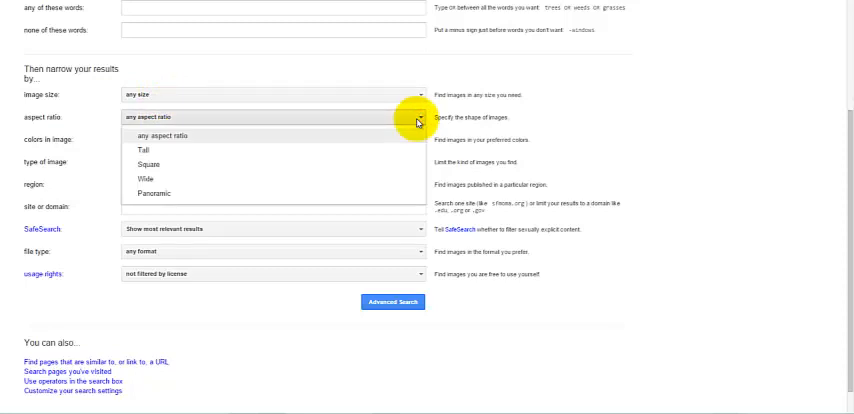
mouse_move(338, 140)
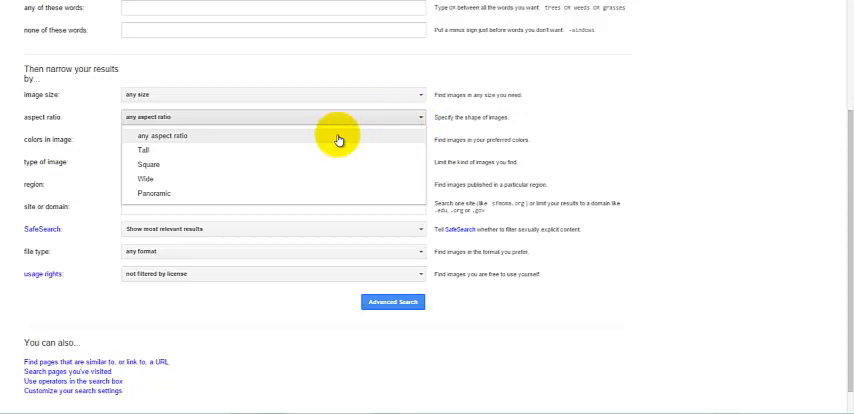
mouse_move(196, 164)
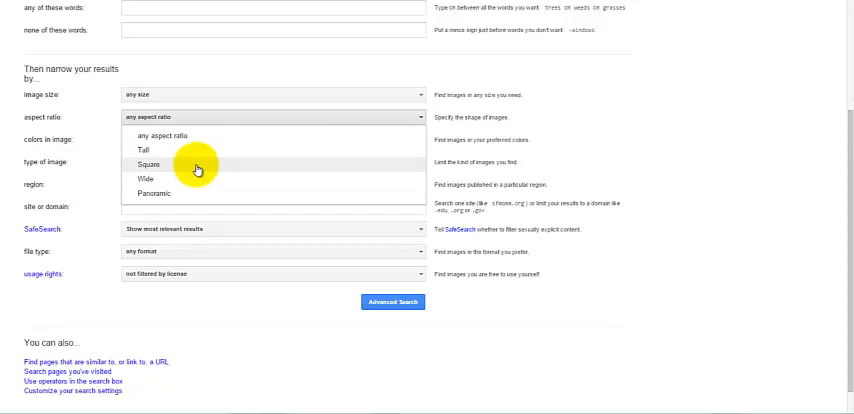
mouse_move(264, 80)
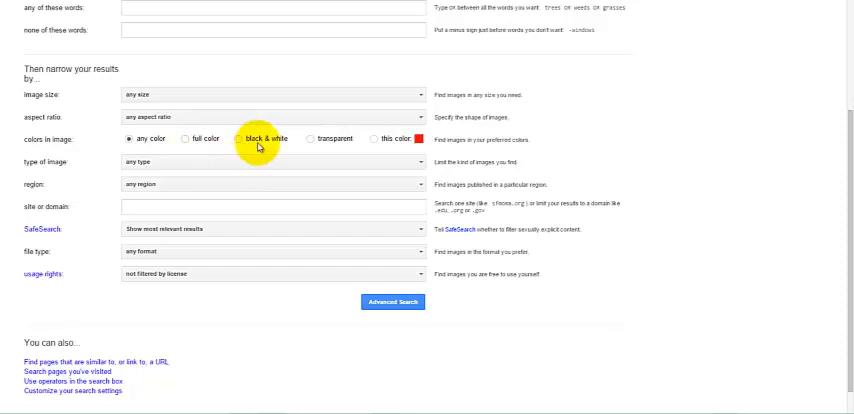
mouse_move(344, 150)
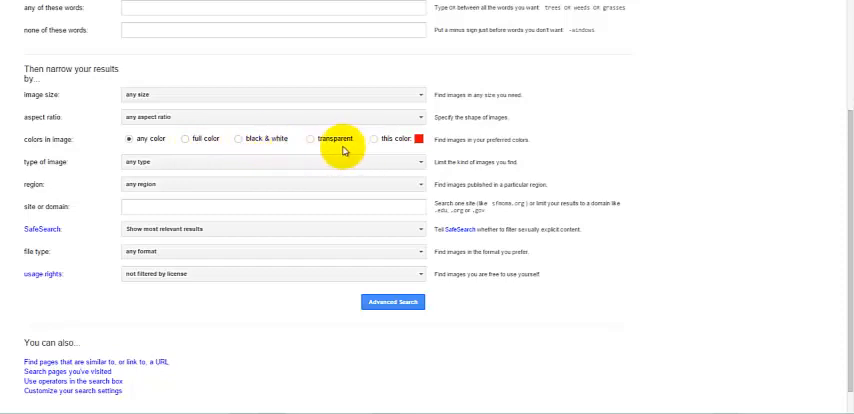
- Restrict colours in image to 'this color' and choose teal from the palette
scroll("down", 3)
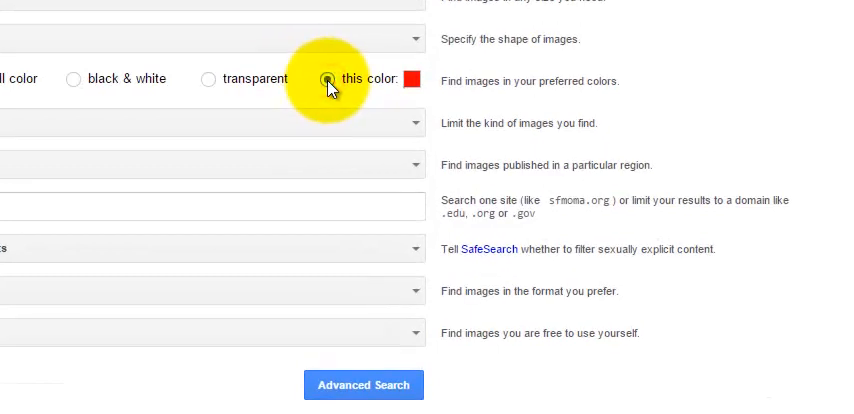
left_click(410, 80)
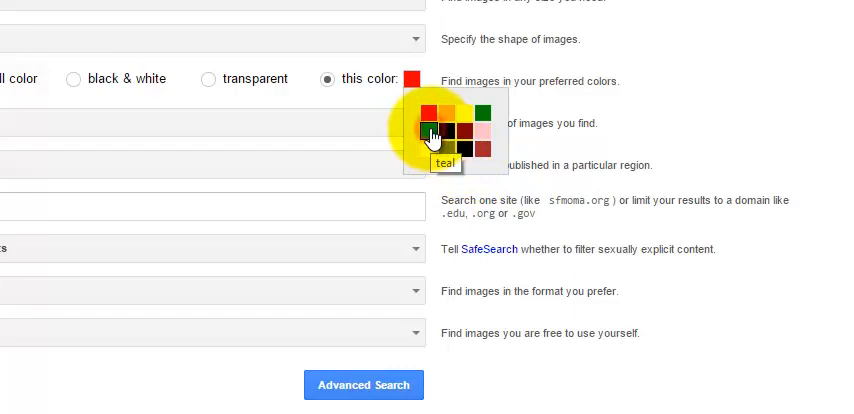
left_click(424, 132)
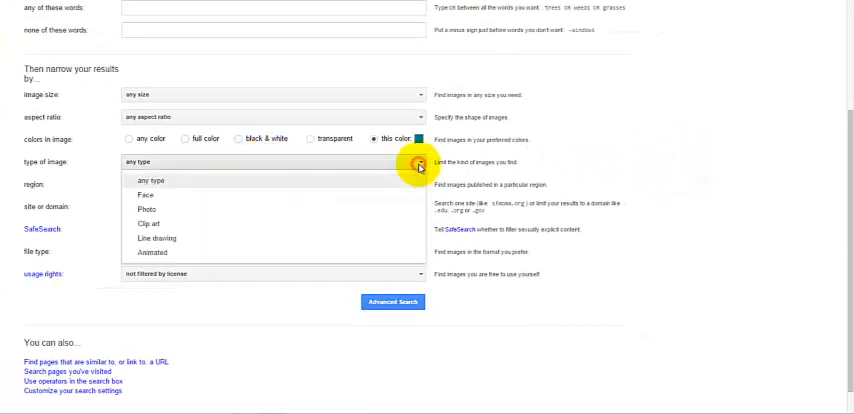
mouse_move(156, 206)
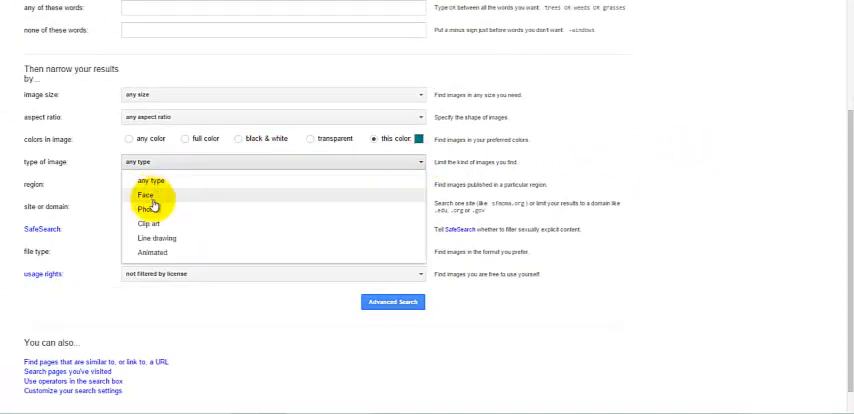
mouse_move(170, 248)
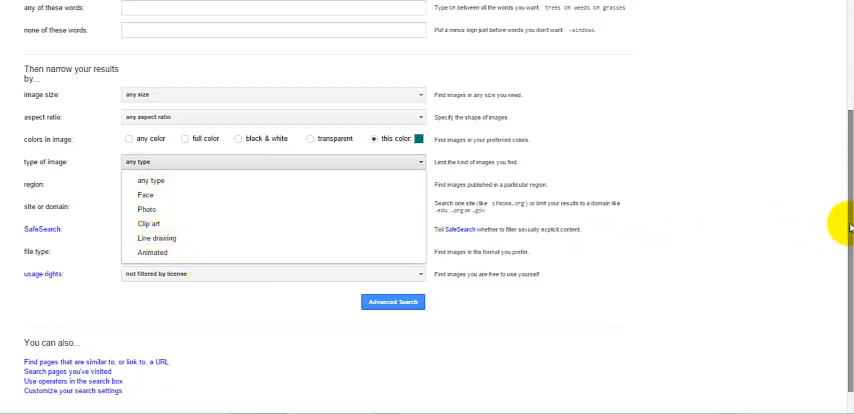
- Review the image type choices and leave them at their defaults, keeping christmas and teal set
left_click(268, 224)
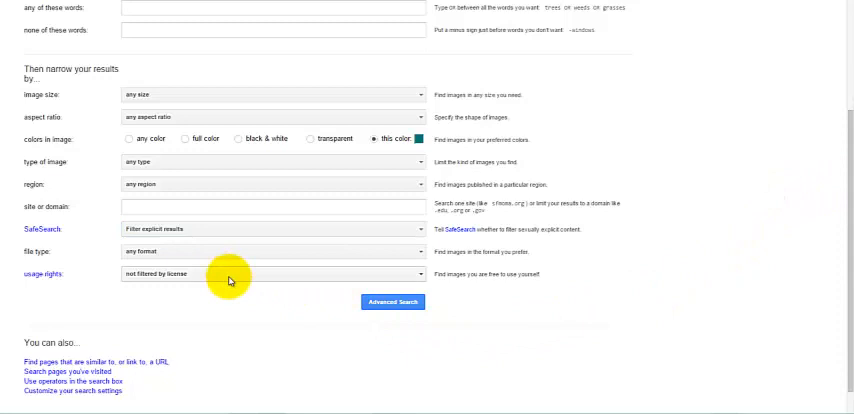
mouse_move(422, 276)
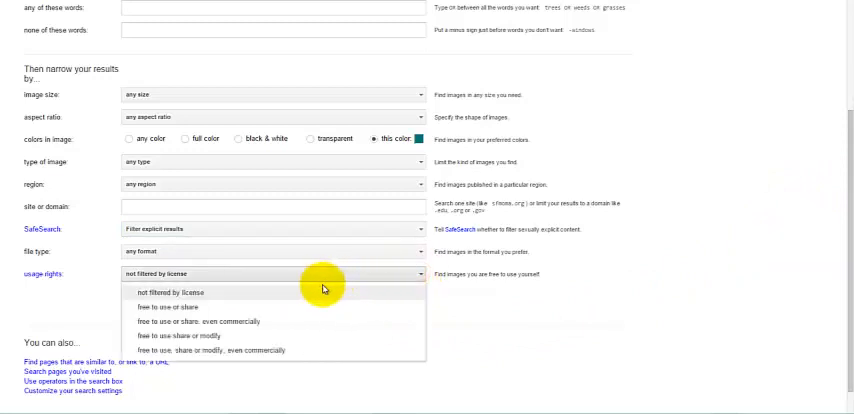
mouse_move(212, 312)
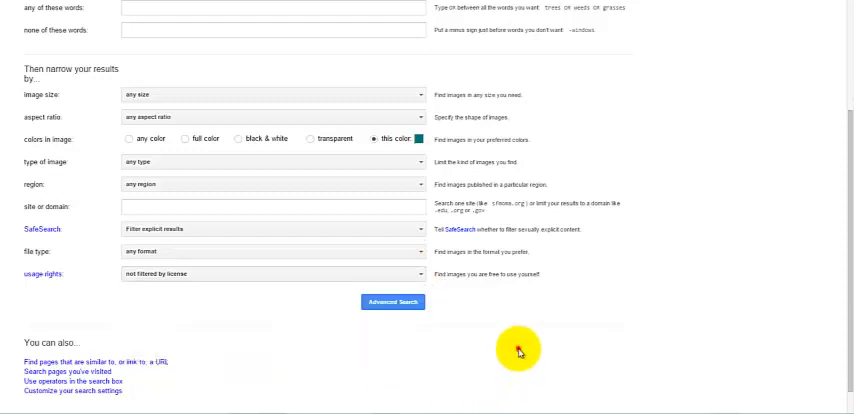
scroll("up", 3)
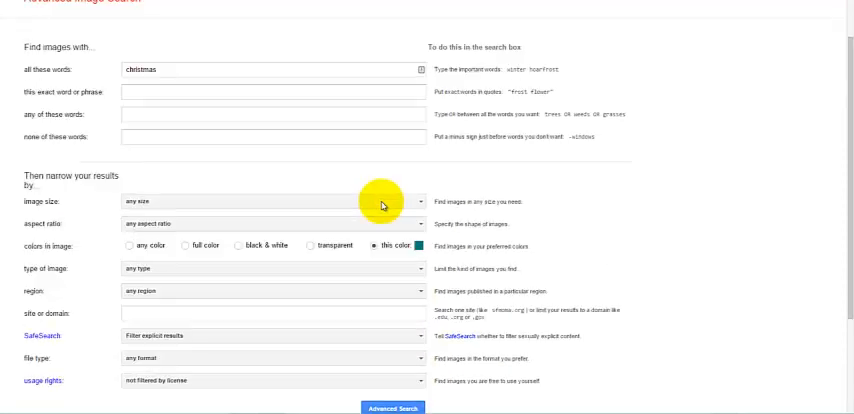
mouse_move(192, 68)
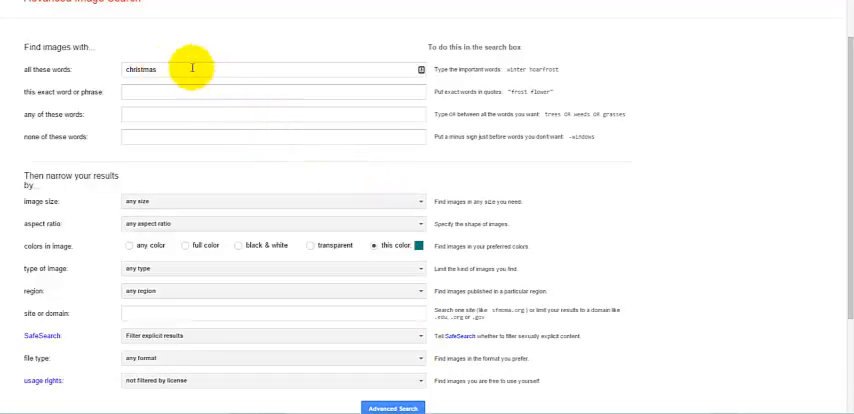
scroll("down", 3)
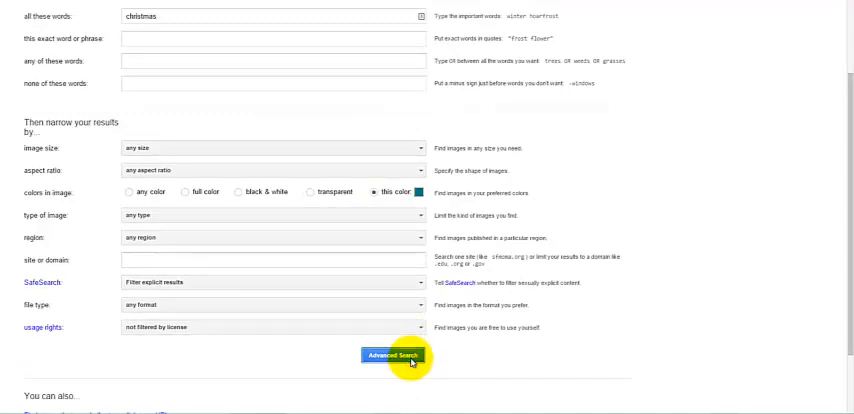
- Run the advanced search to get teal christmas image results
left_click(392, 356)
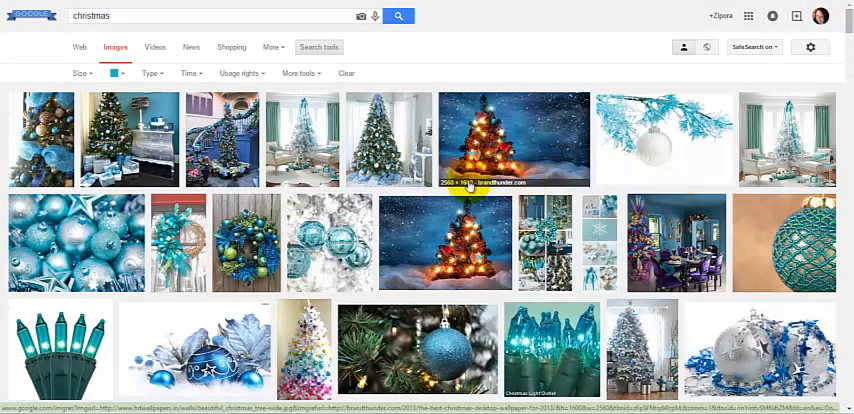
scroll("down", 3)
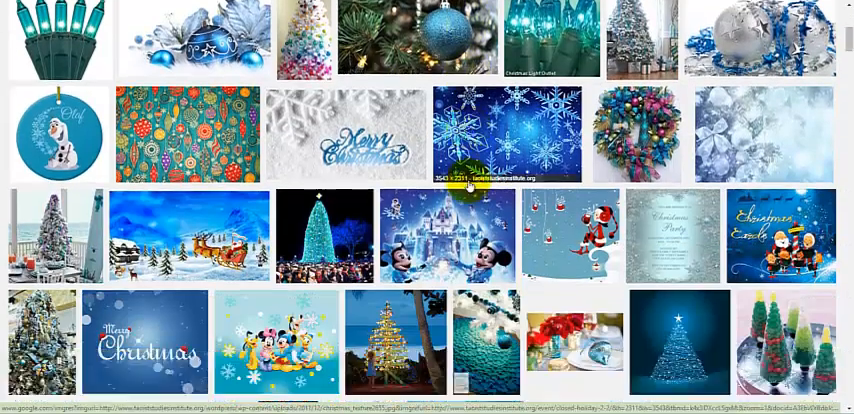
scroll("down", 3)
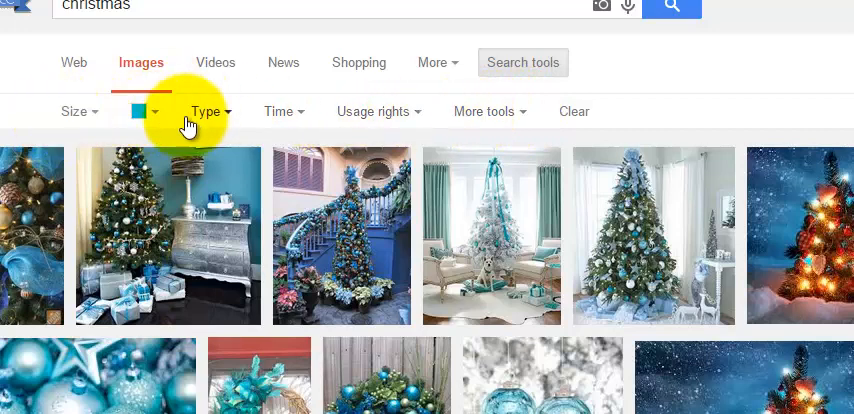
- Change the colour filter from teal to Transparent and browse the transparent-background christmas results
left_click(142, 112)
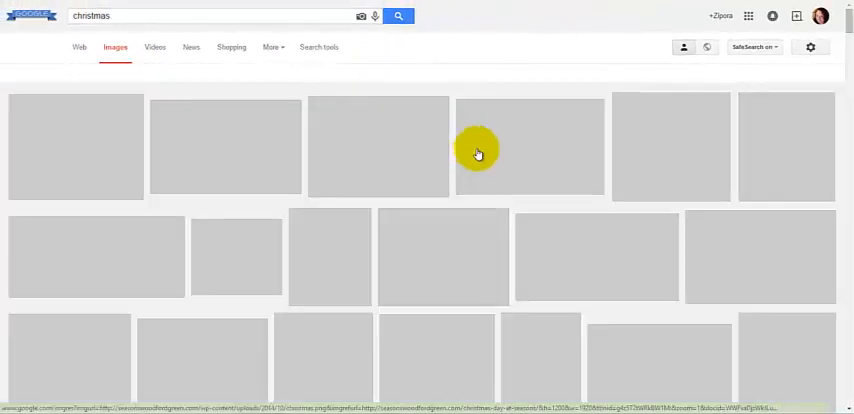
left_click(318, 48)
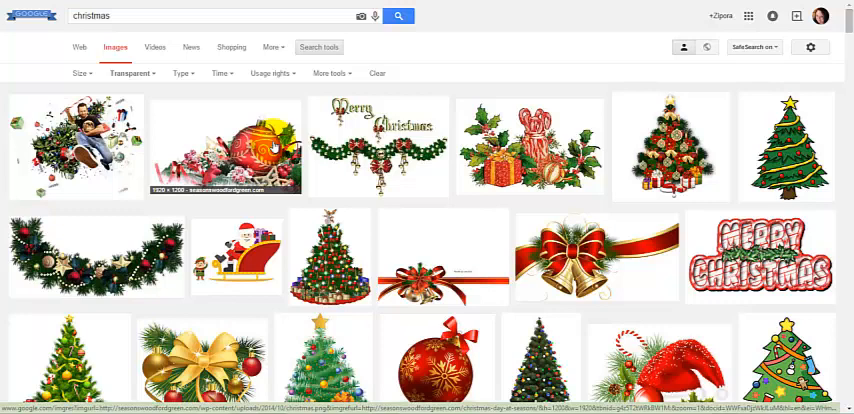
scroll("down", 3)
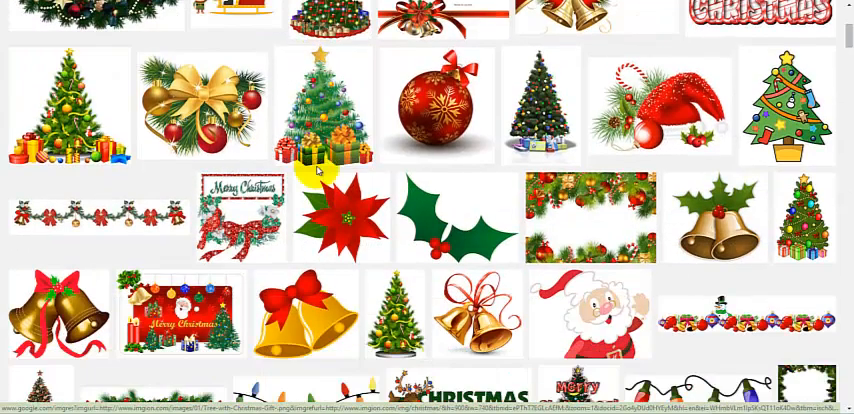
scroll("down", 3)
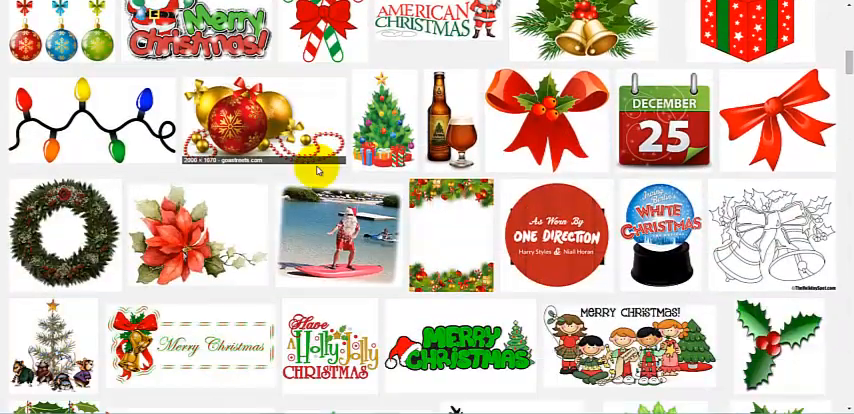
scroll("down", 3)
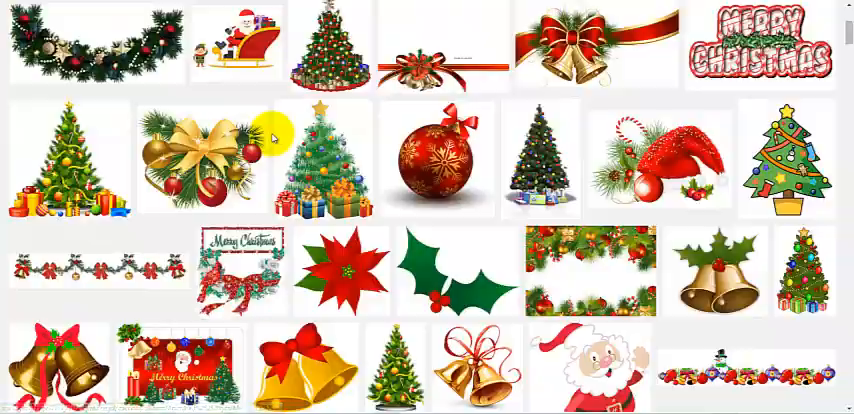
scroll("up", 3)
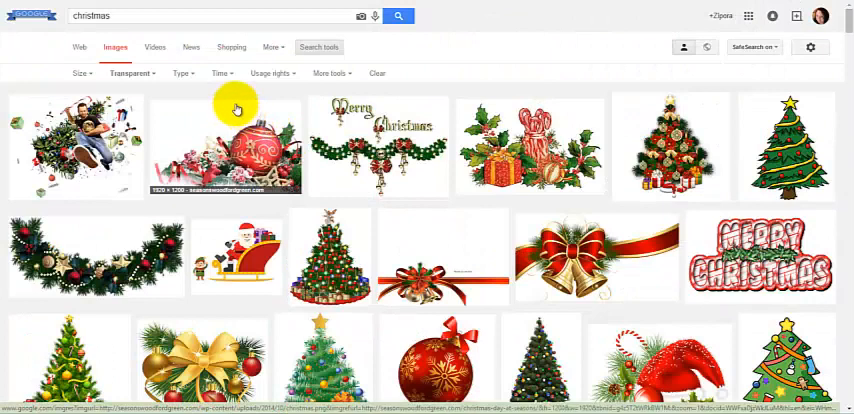
mouse_move(204, 86)
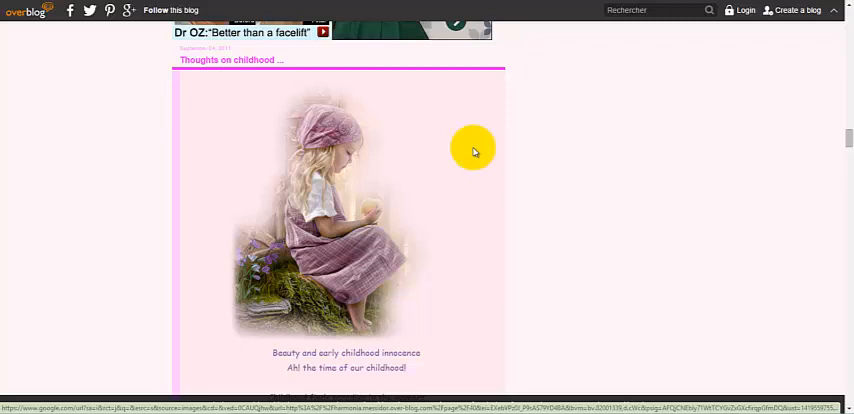
mouse_move(352, 236)
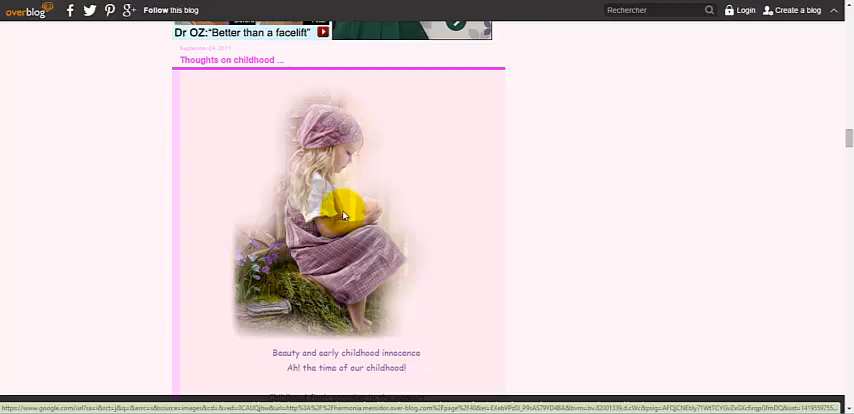
mouse_move(568, 182)
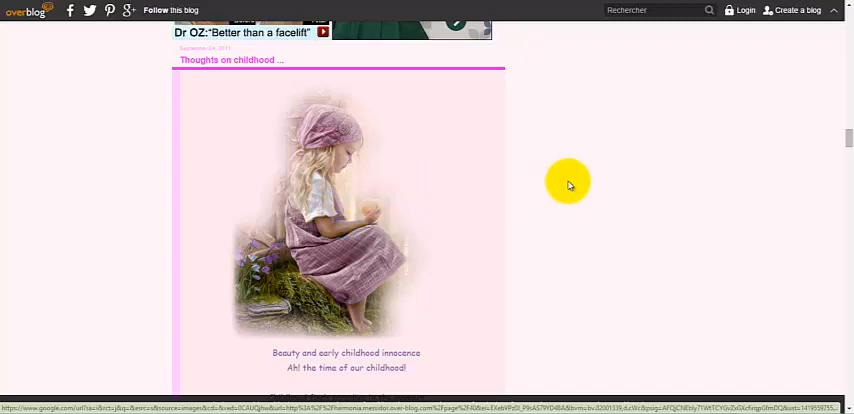
- Copy the image address of the girl picture in the OverBlog post for reuse
scroll("down", 3)
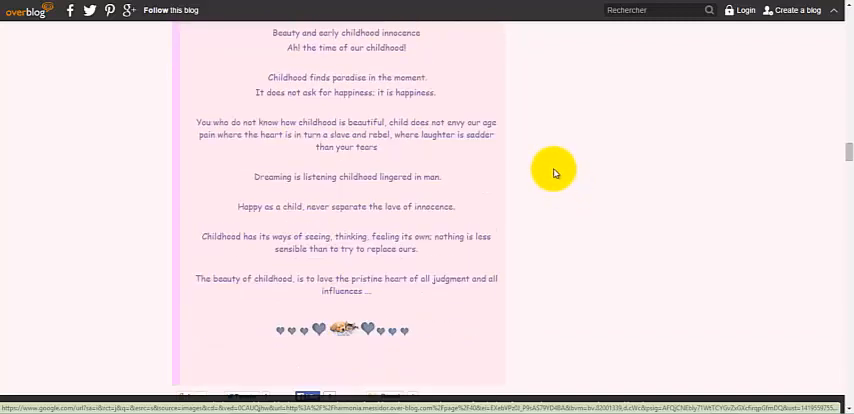
scroll("up", 3)
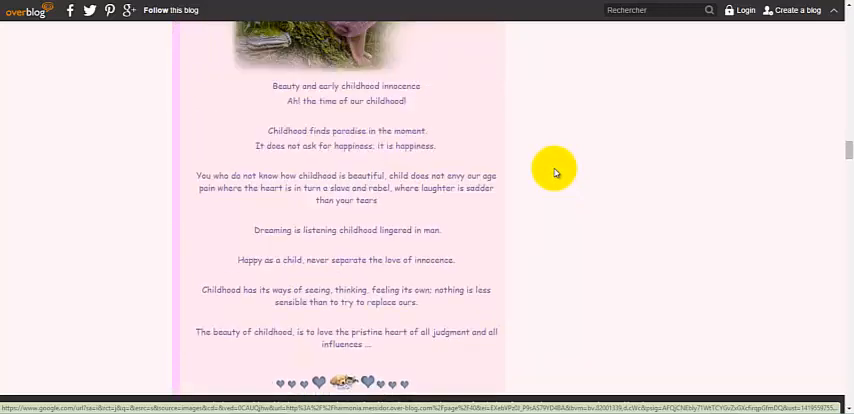
scroll("up", 3)
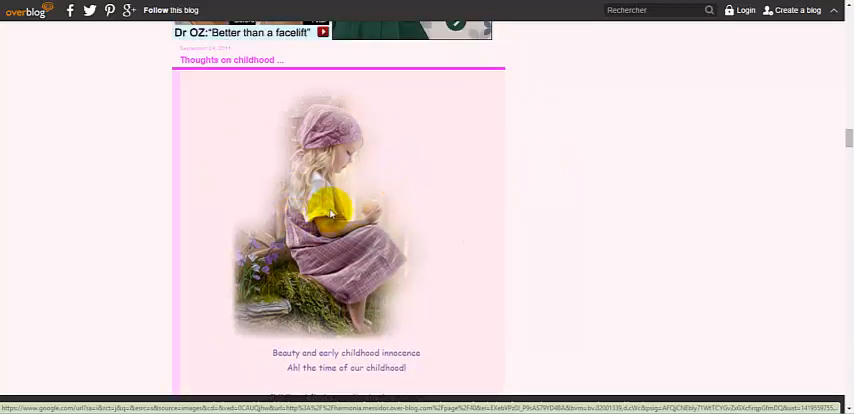
right_click(64, 70)
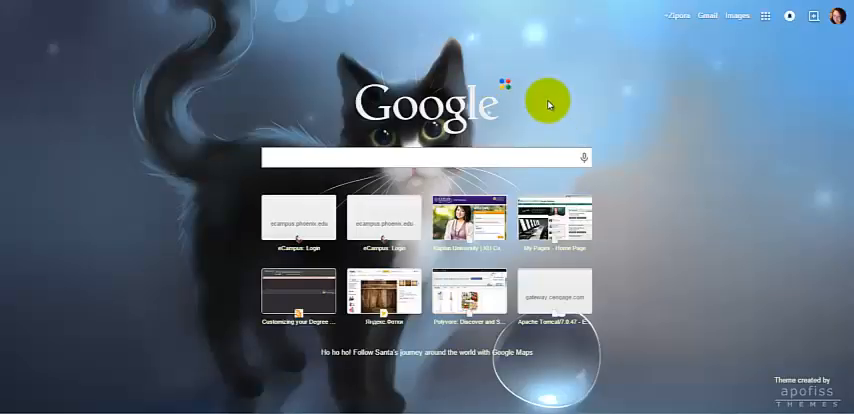
mouse_move(478, 136)
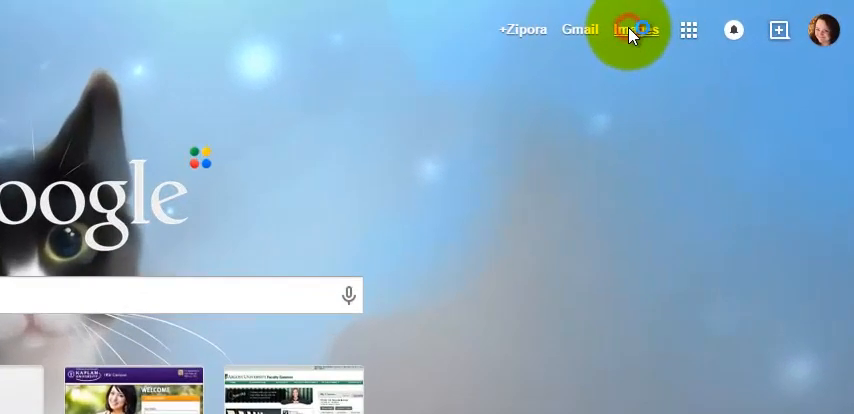
- Open Google Images from the Images link on the new tab page
left_click(636, 30)
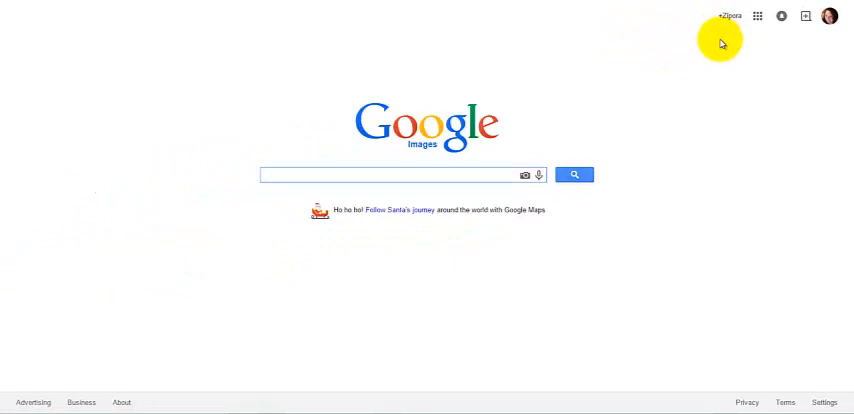
mouse_move(396, 158)
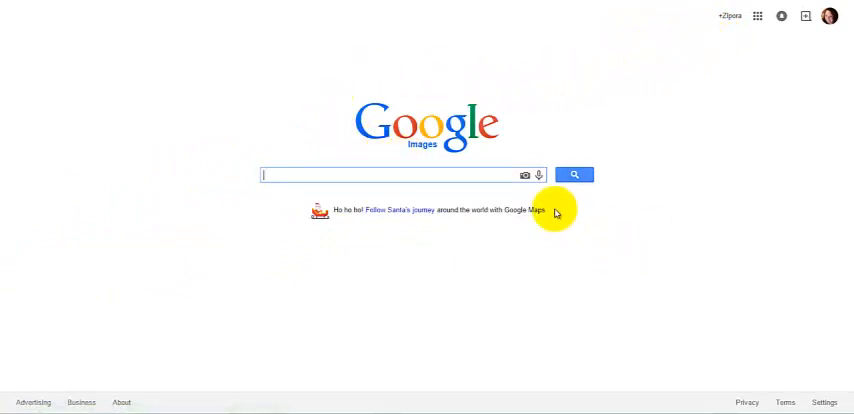
mouse_move(524, 174)
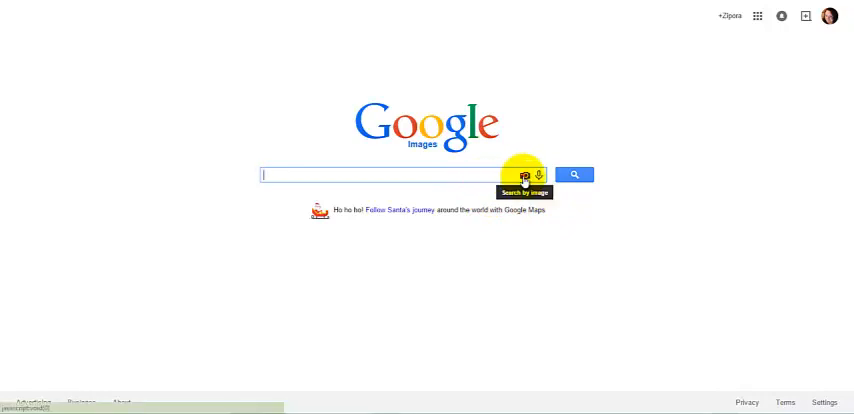
- Search by image using the pasted blog picture address ending in .png
left_click(524, 174)
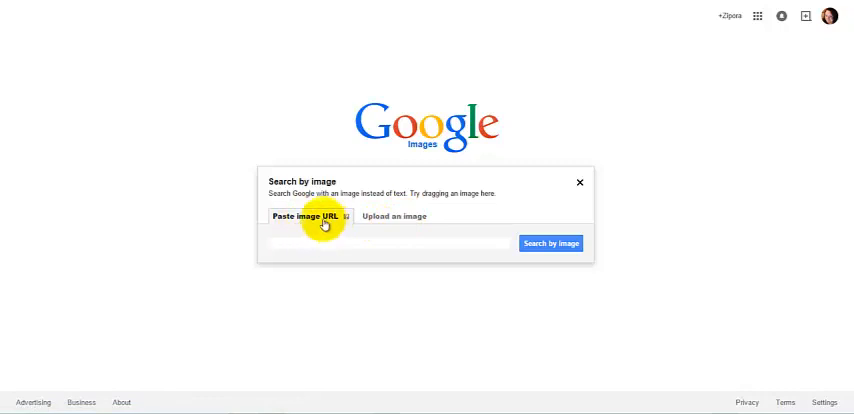
mouse_move(70, 72)
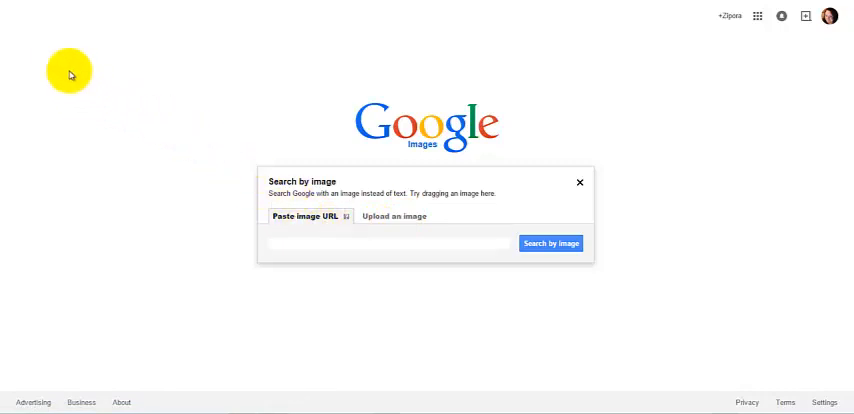
mouse_move(60, 64)
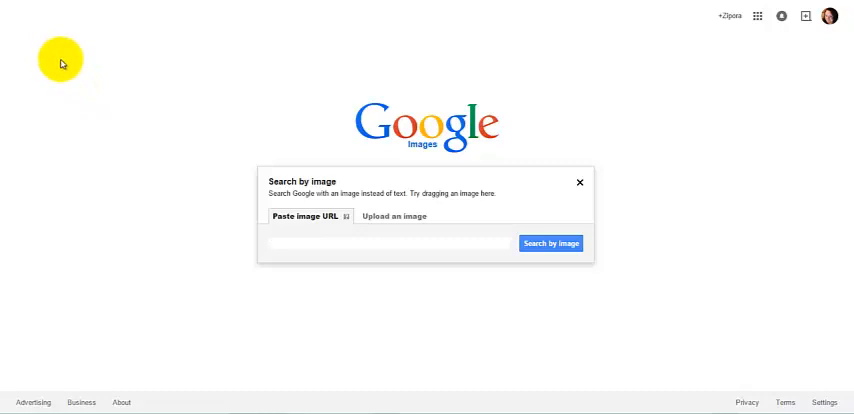
left_click(390, 244)
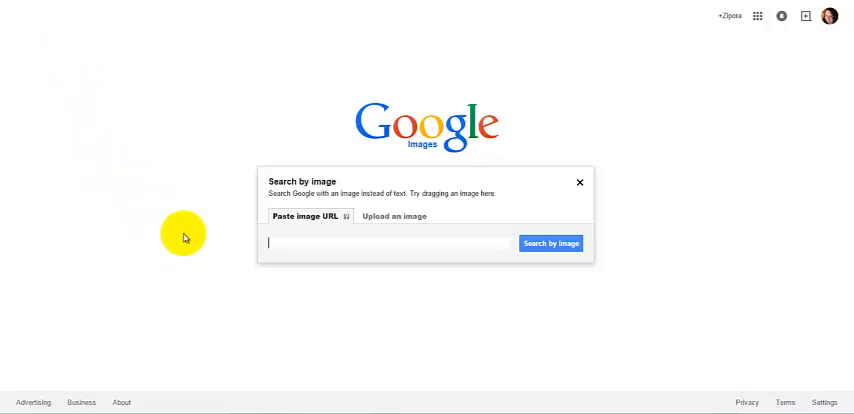
mouse_move(284, 228)
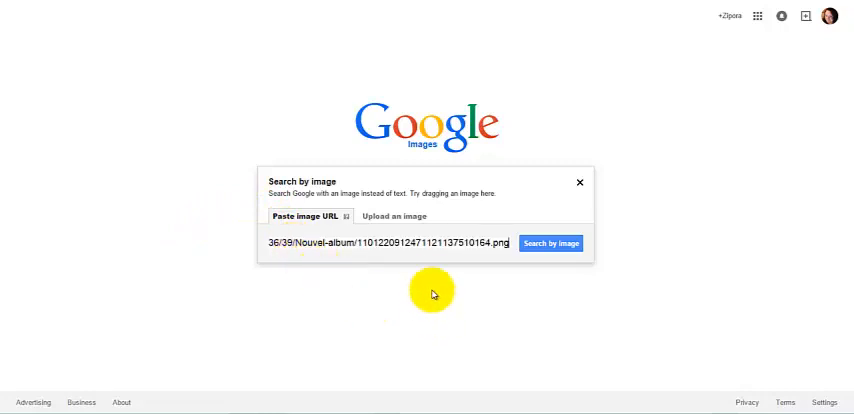
mouse_move(468, 272)
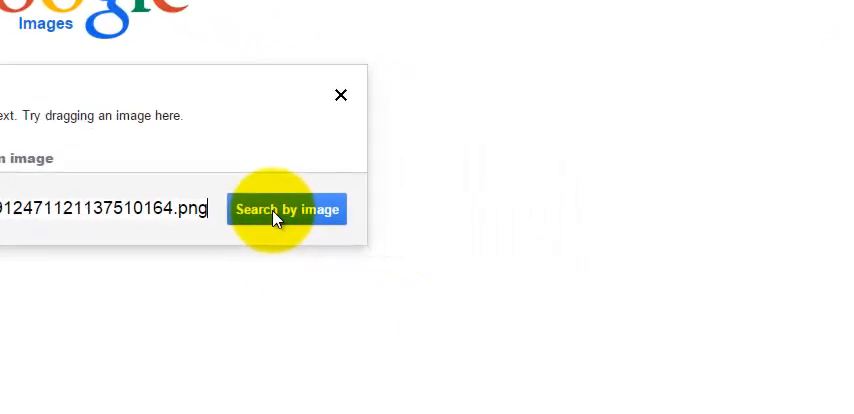
left_click(288, 208)
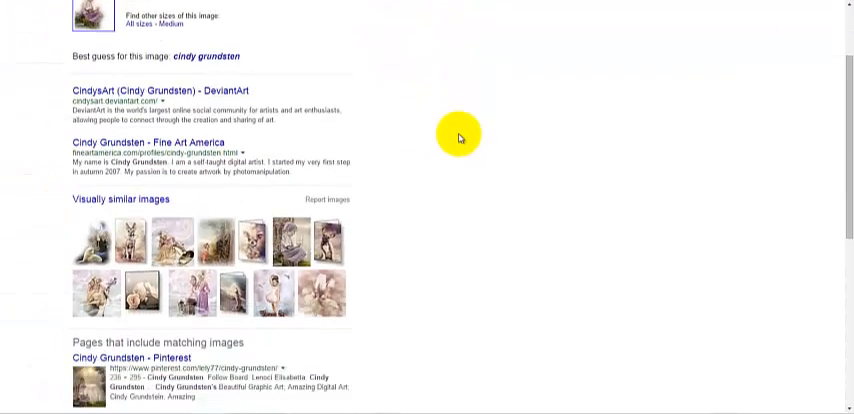
- Show the full grid of visually similar images for "cindy grundsten"
scroll("down", 3)
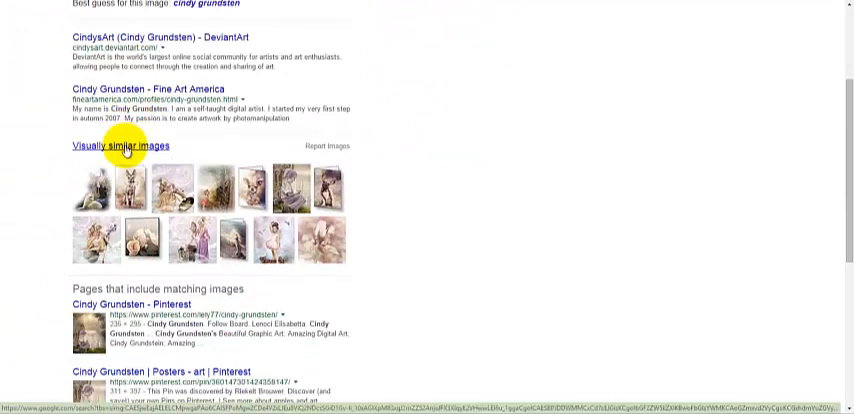
left_click(118, 144)
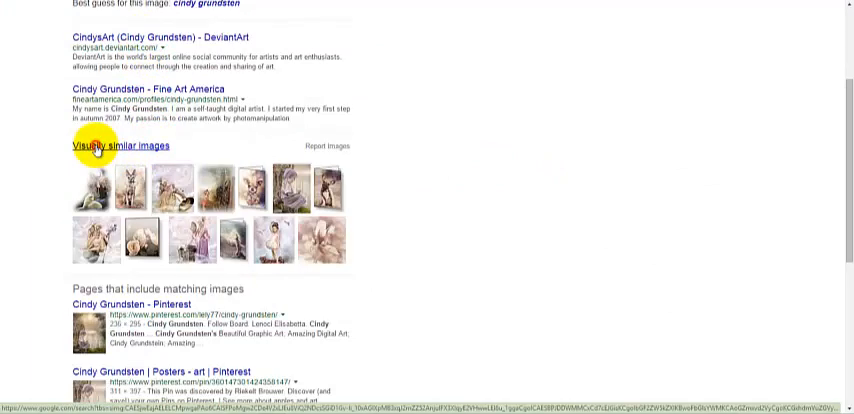
left_click(118, 144)
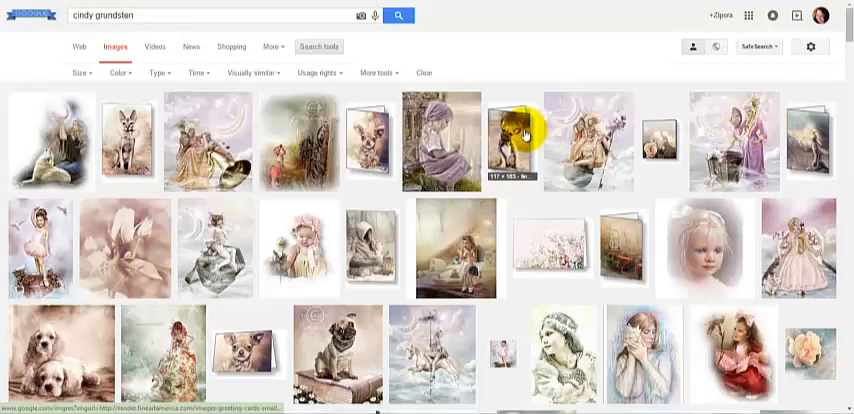
- Browse the similar-image results and bring up the Color filter choices under Search tools
scroll("down", 3)
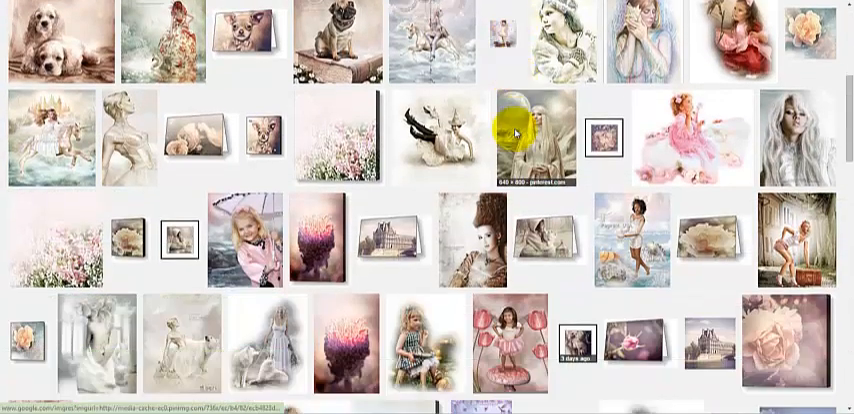
scroll("down", 3)
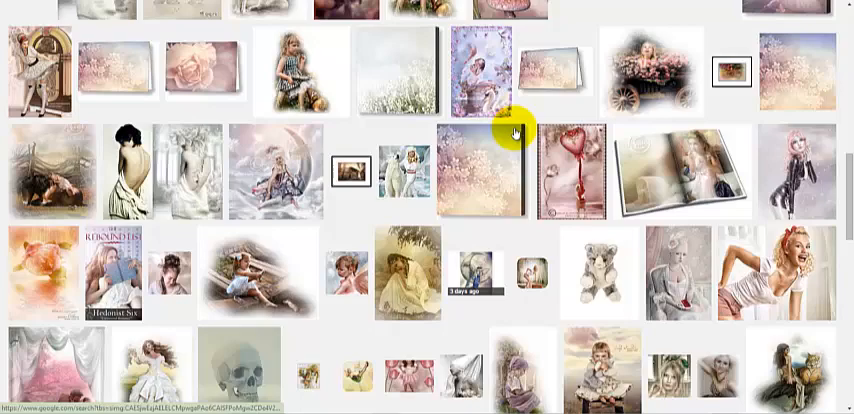
scroll("down", 3)
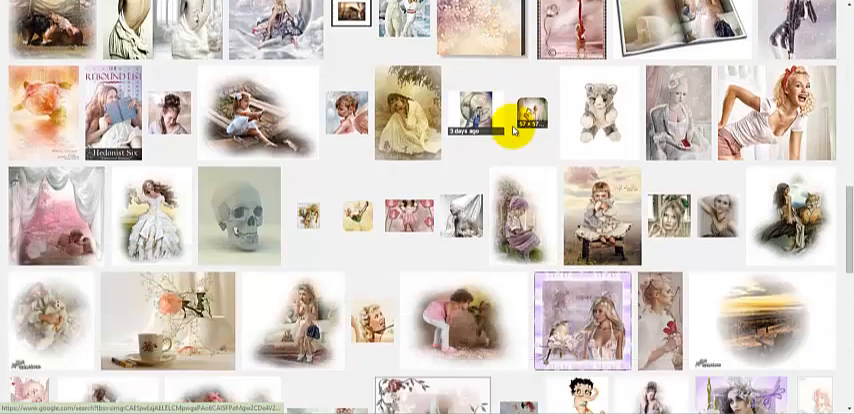
scroll("down", 3)
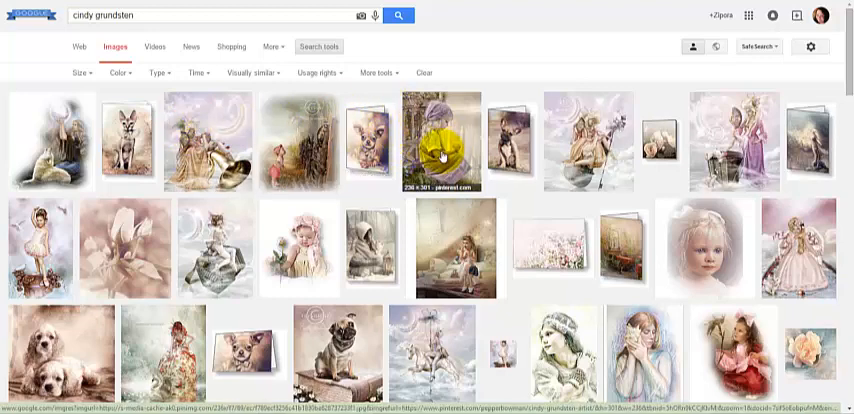
mouse_move(704, 112)
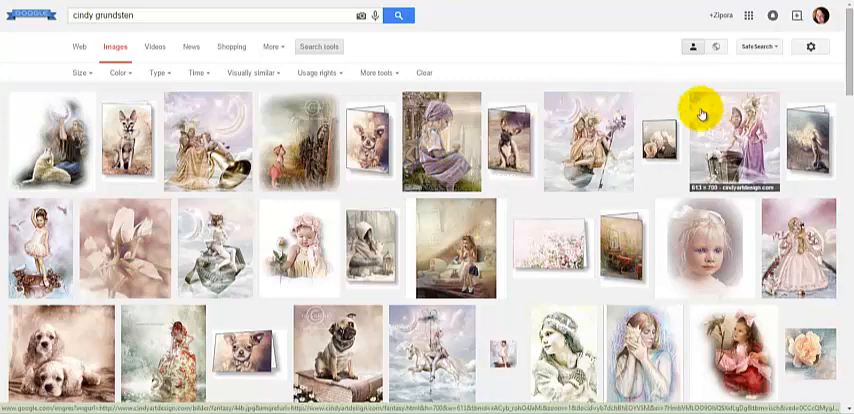
mouse_move(288, 216)
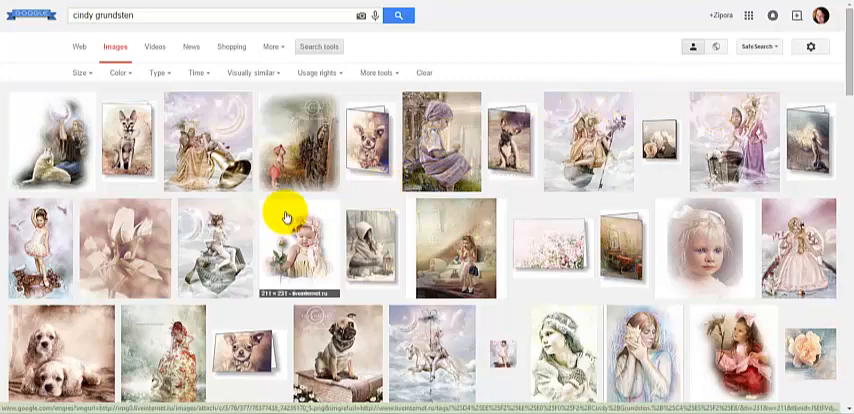
mouse_move(436, 320)
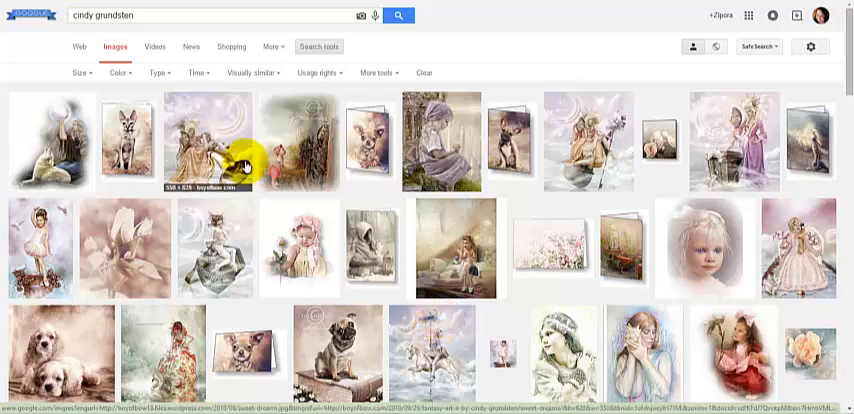
left_click(96, 72)
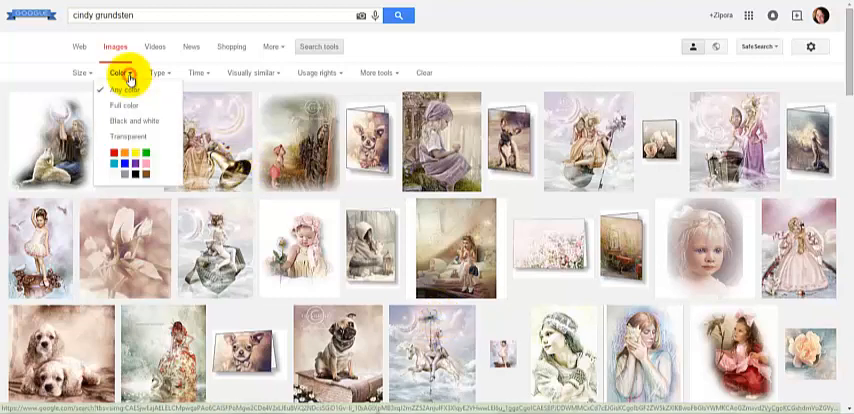
mouse_move(158, 168)
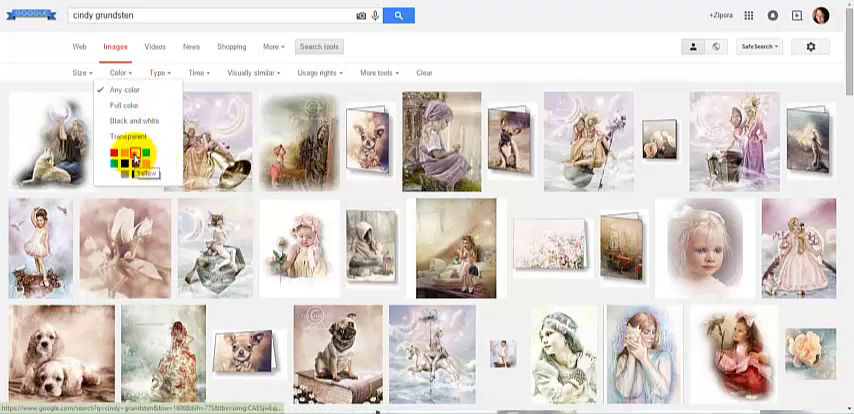
- Filter the cindy grundsten results to yellow, then switch the colour filter to pink
left_click(146, 162)
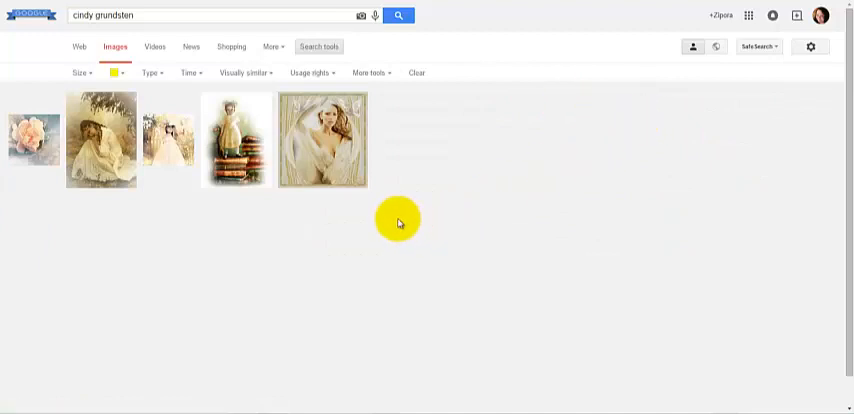
mouse_move(172, 160)
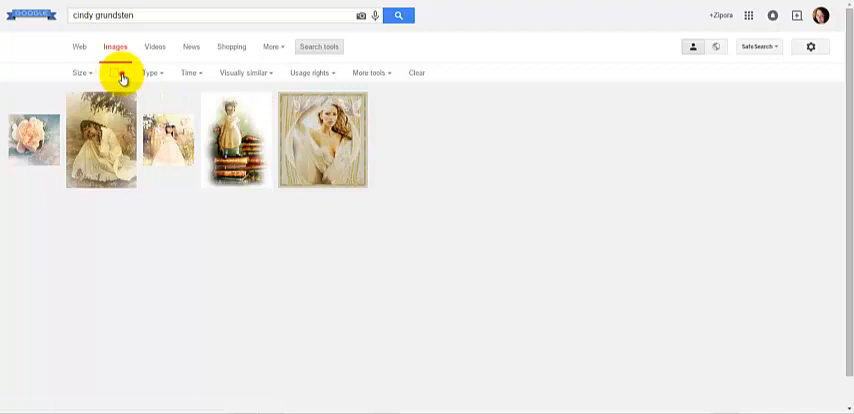
left_click(116, 72)
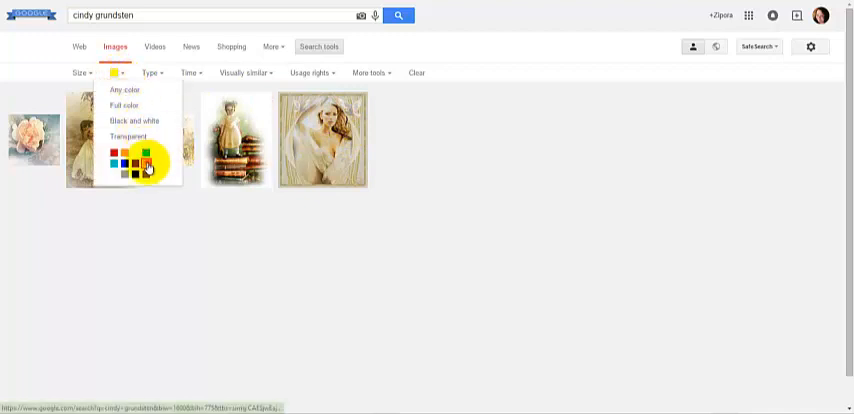
left_click(144, 164)
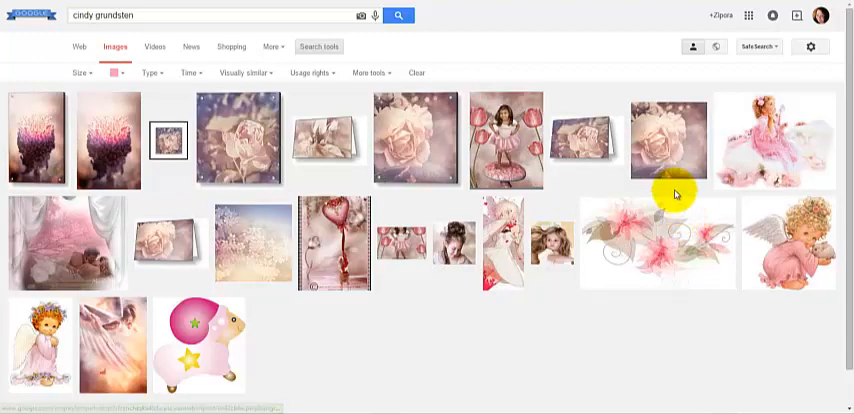
mouse_move(380, 110)
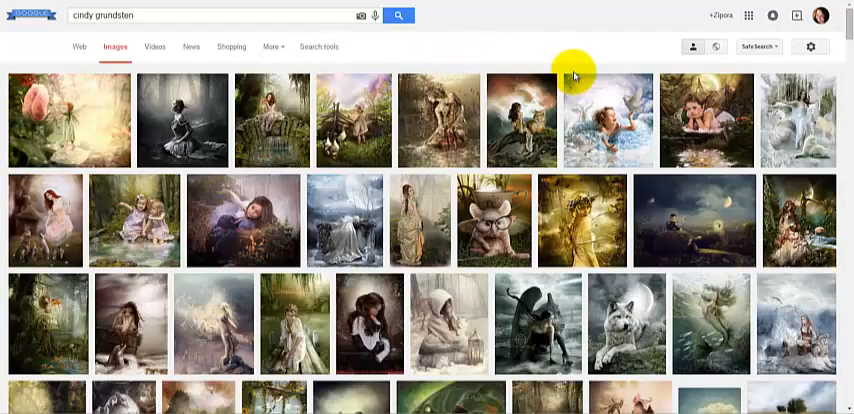
mouse_move(510, 124)
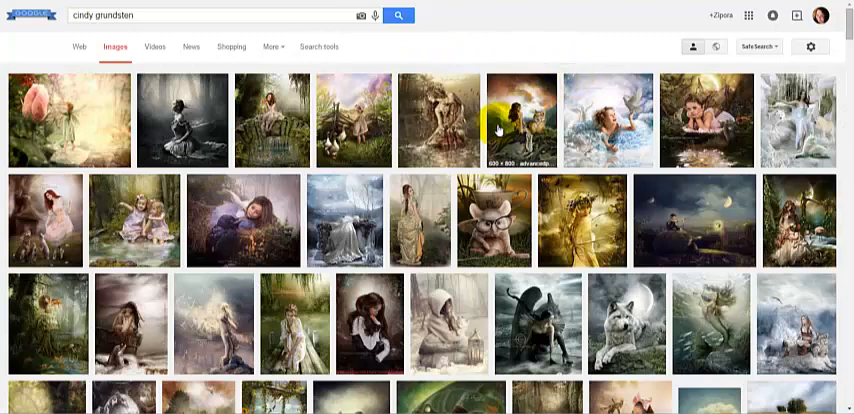
scroll("down", 3)
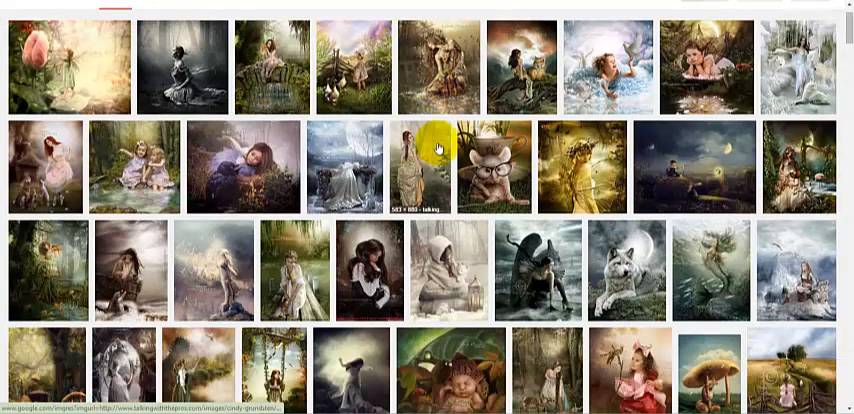
scroll("down", 3)
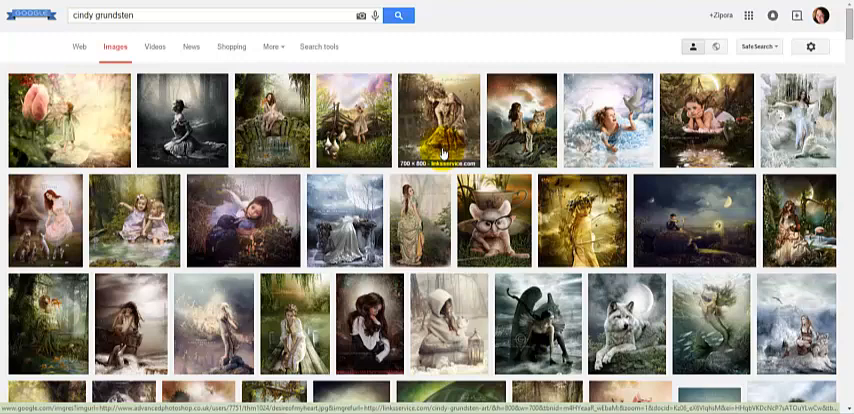
scroll("down", 3)
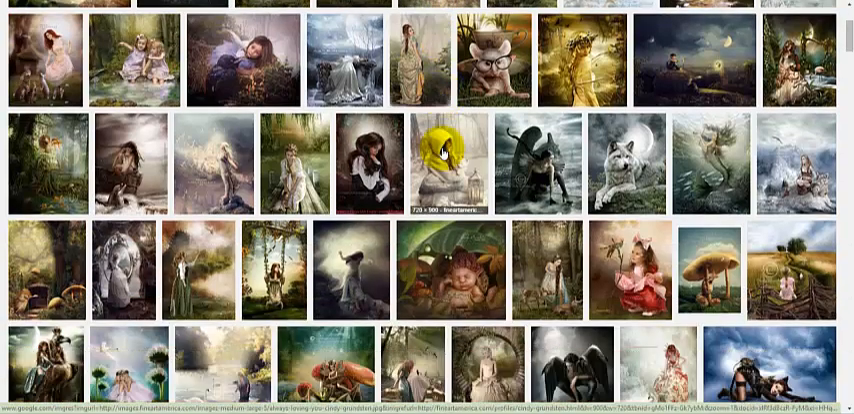
scroll("down", 3)
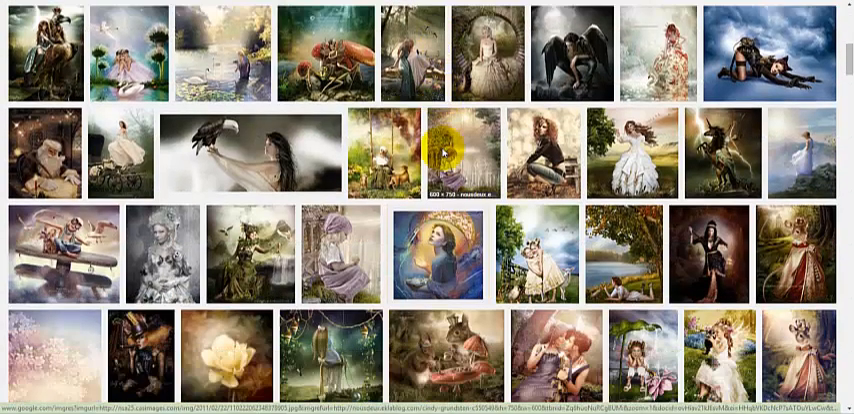
- Use Search tools' Color menu to show only transparent-background cindy grundsten images
scroll("down", 3)
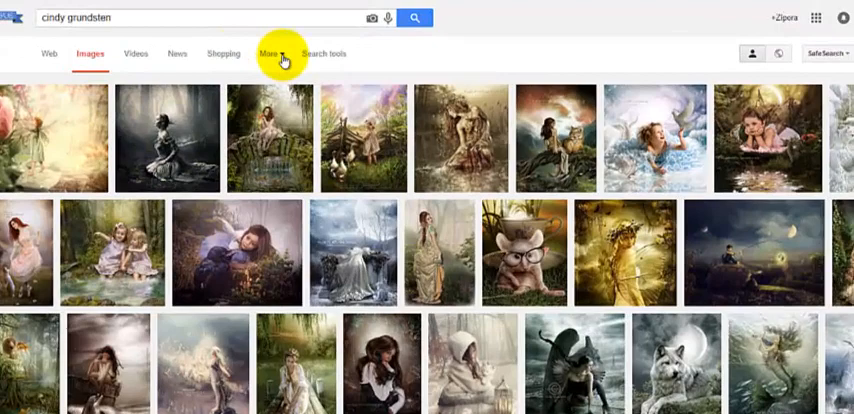
left_click(266, 54)
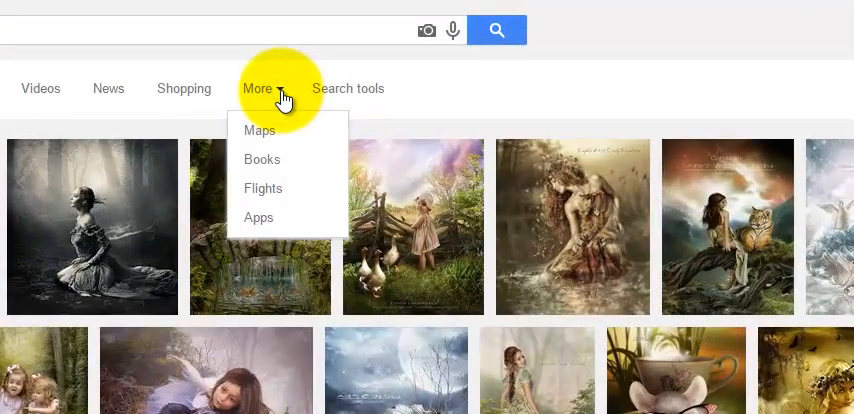
left_click(348, 88)
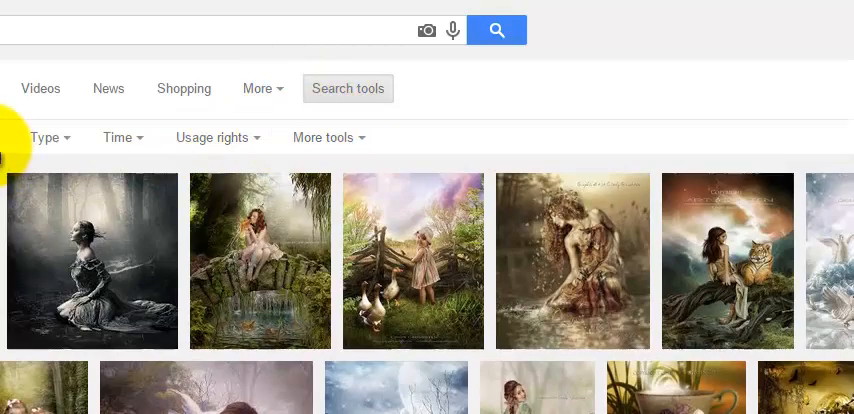
left_click(118, 72)
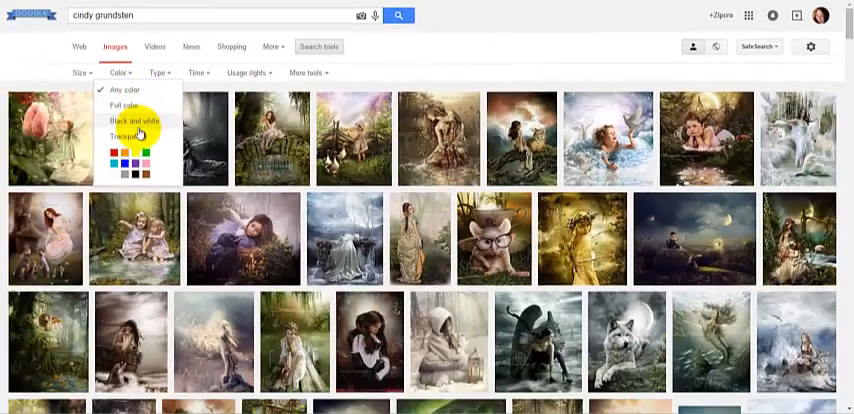
left_click(122, 136)
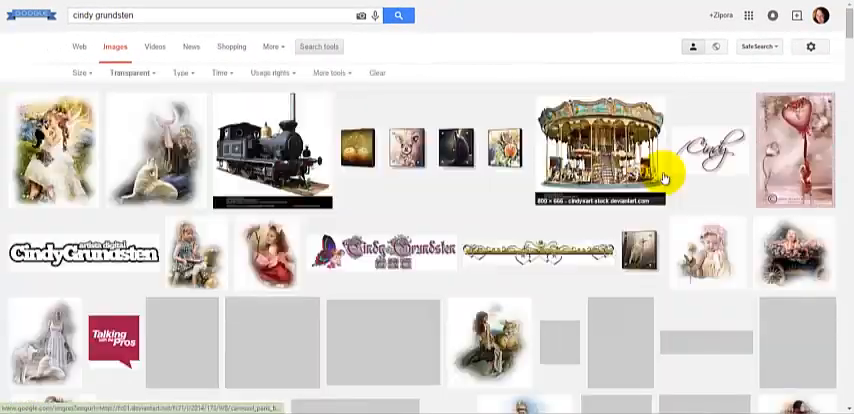
scroll("down", 3)
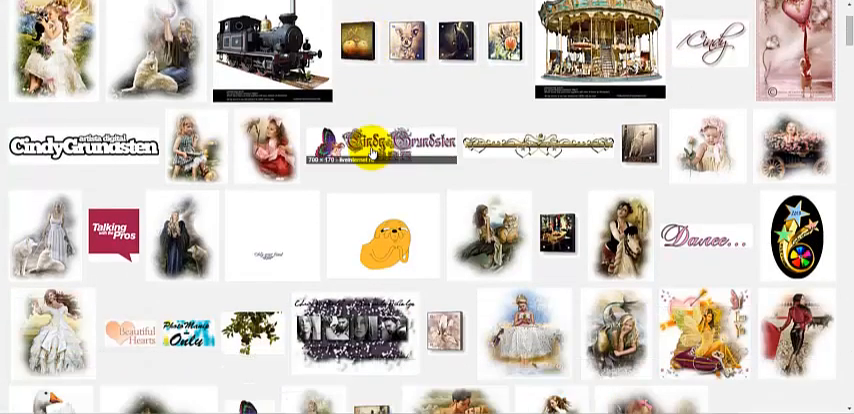
scroll("down", 3)
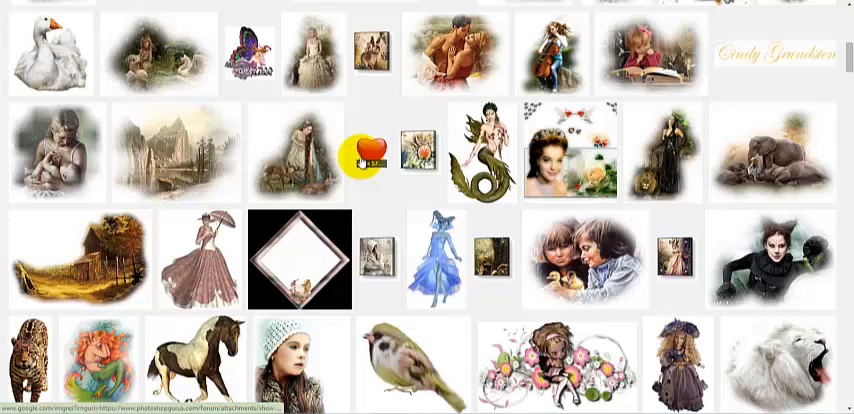
scroll("down", 3)
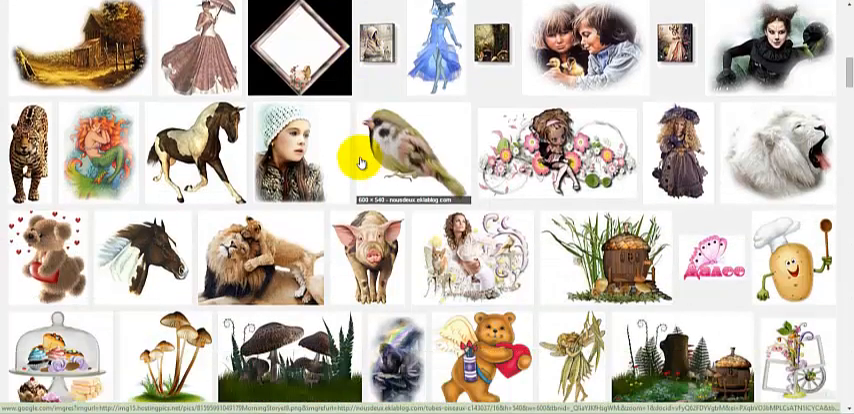
scroll("down", 3)
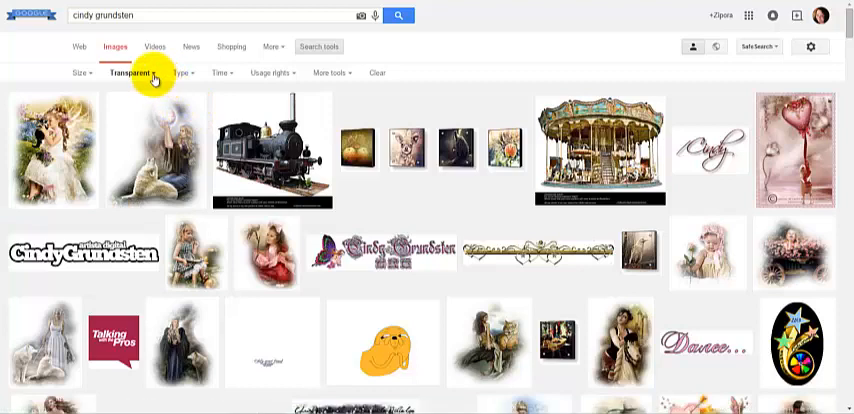
left_click(138, 72)
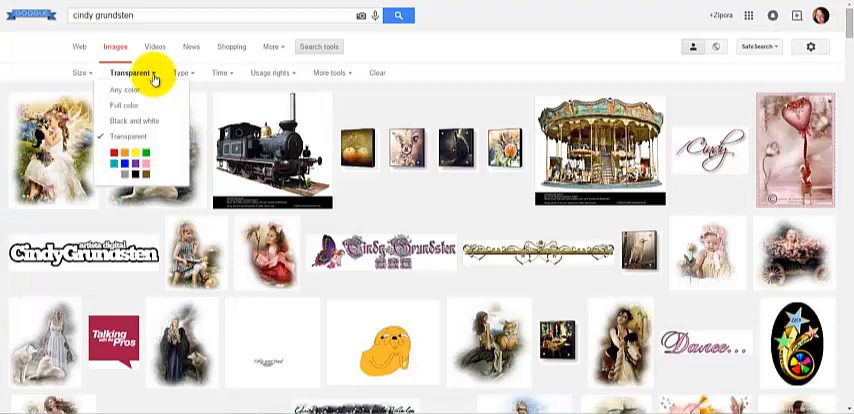
mouse_move(156, 124)
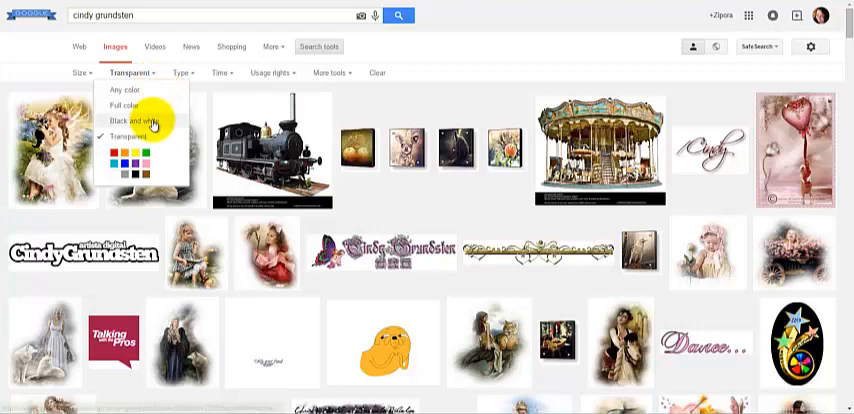
left_click(128, 122)
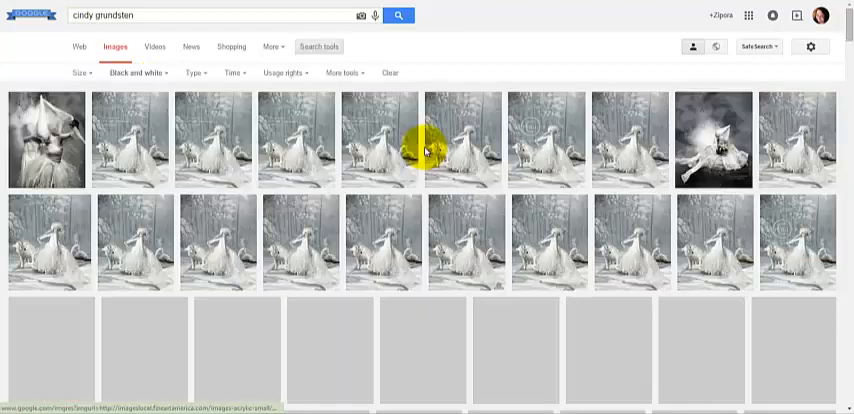
scroll("down", 3)
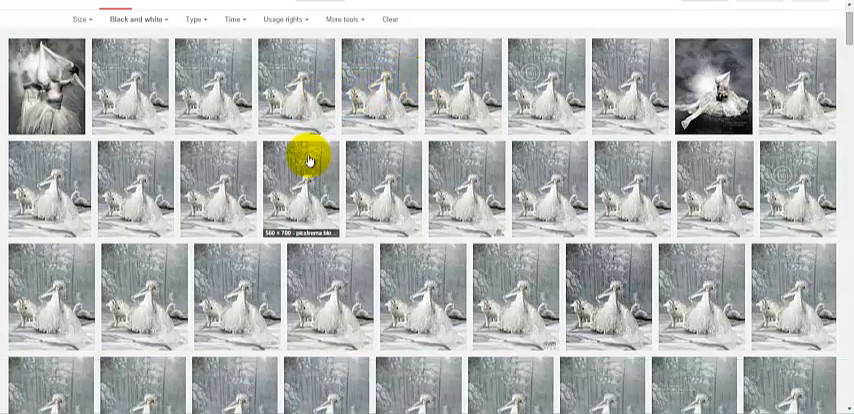
scroll("down", 3)
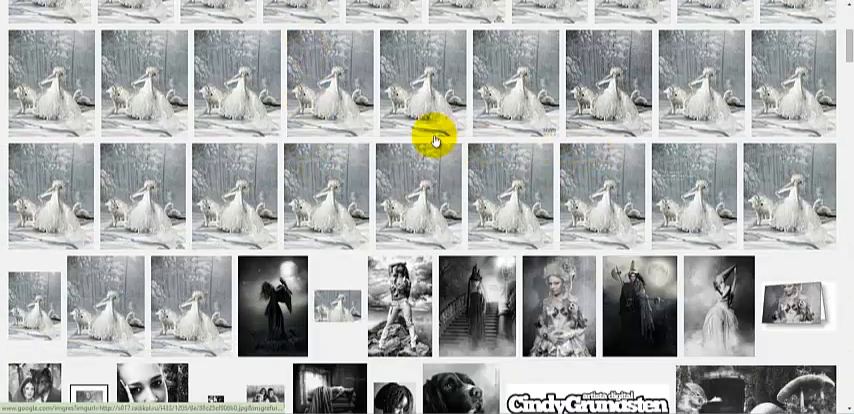
scroll("down", 3)
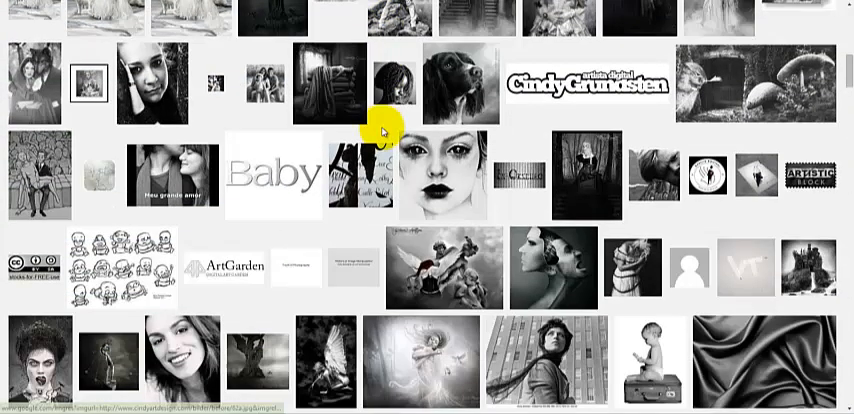
scroll("down", 3)
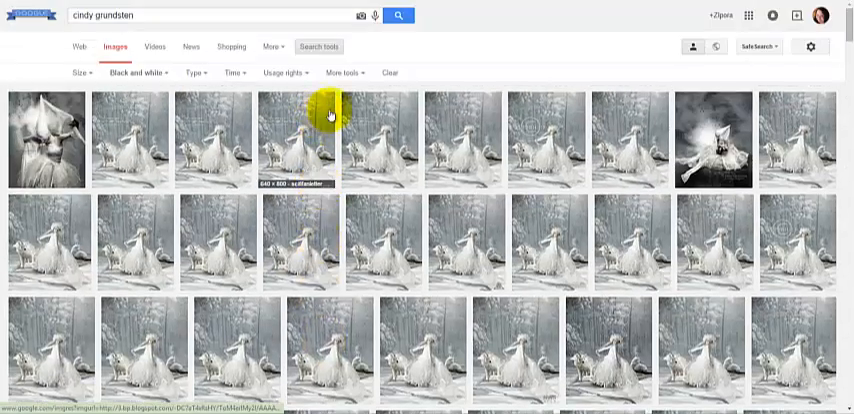
mouse_move(482, 70)
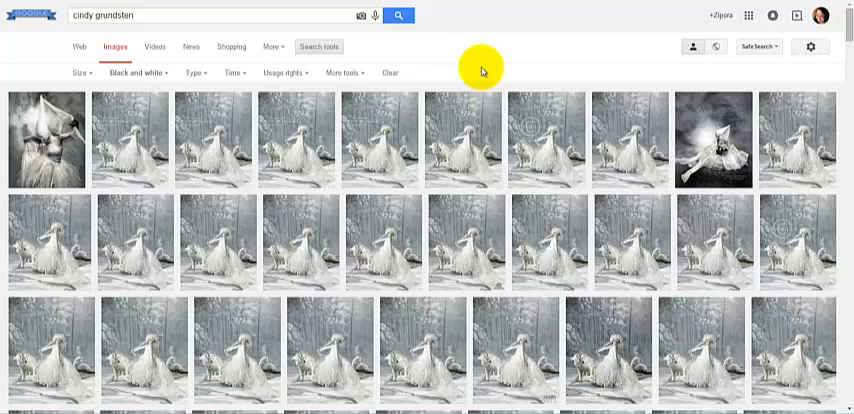
mouse_move(484, 48)
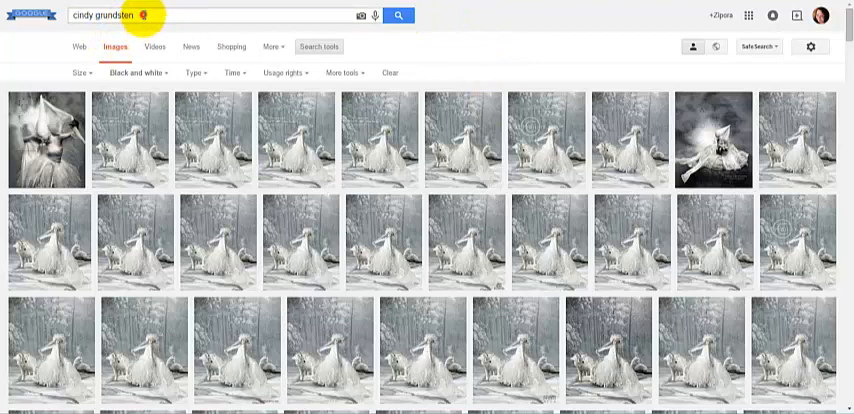
- Replace the query with 'dresses' from the suggestions and filter the results to pink
triple_click(216, 14)
type("dre")
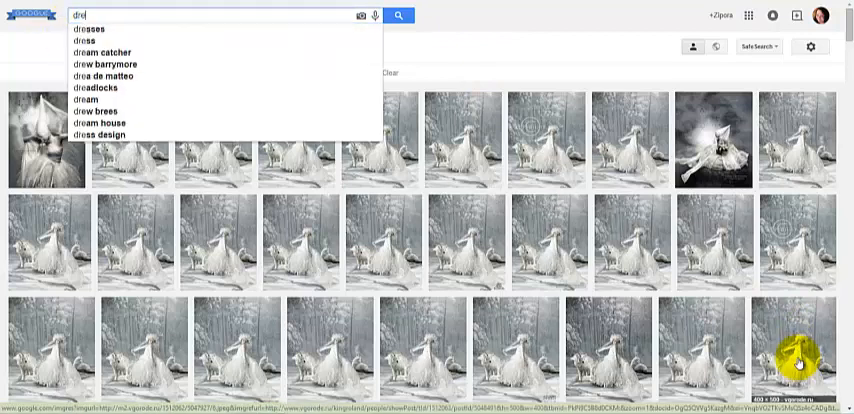
type("ss")
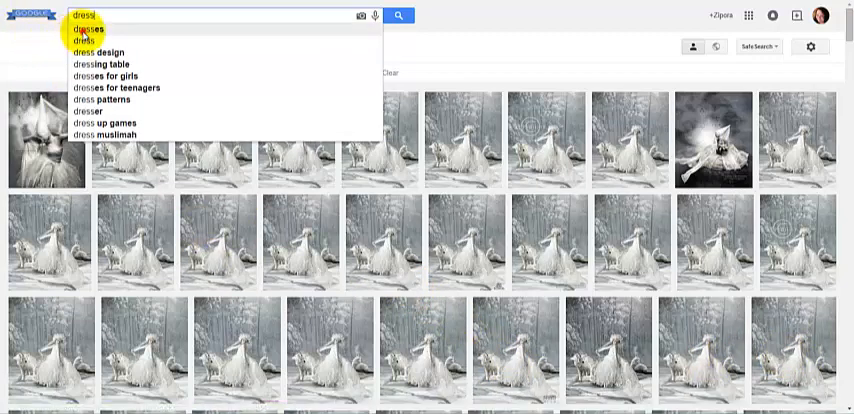
left_click(90, 30)
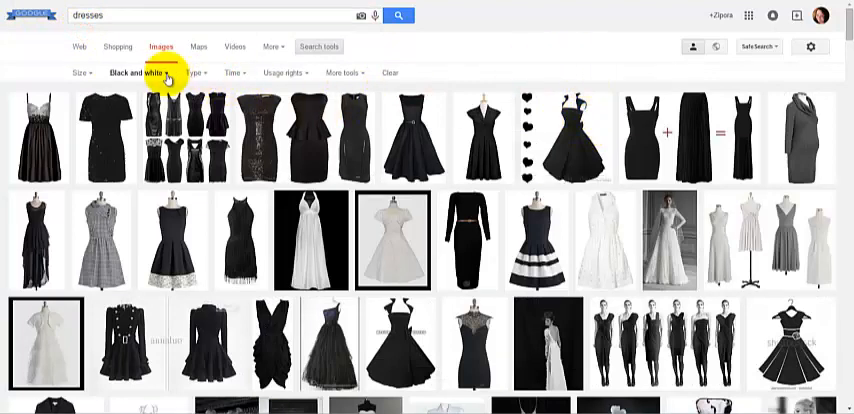
left_click(136, 72)
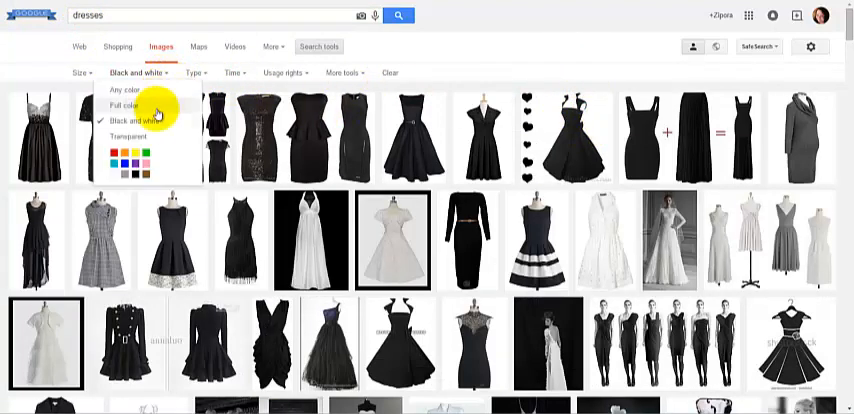
mouse_move(420, 150)
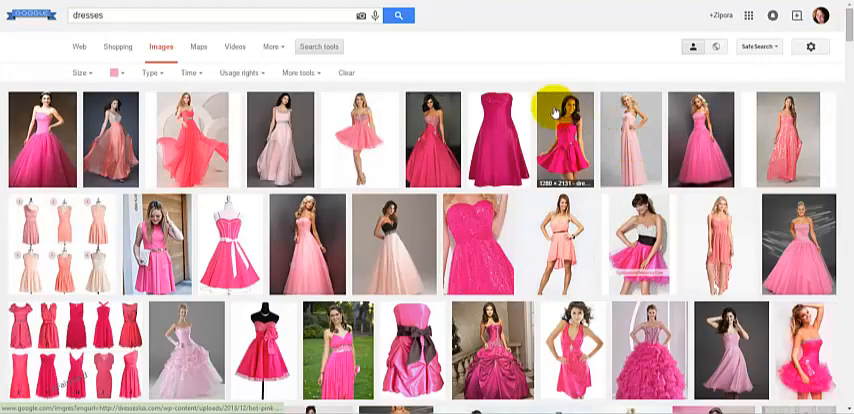
scroll("down", 3)
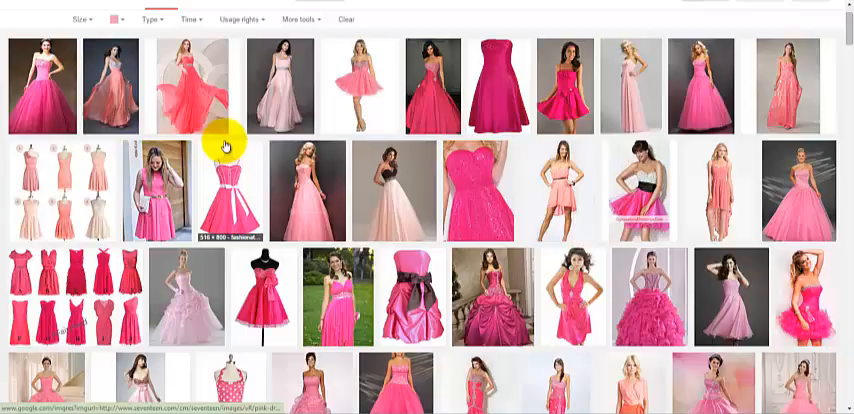
- Filter the dress results to transparent backgrounds and browse well down the page
left_click(112, 72)
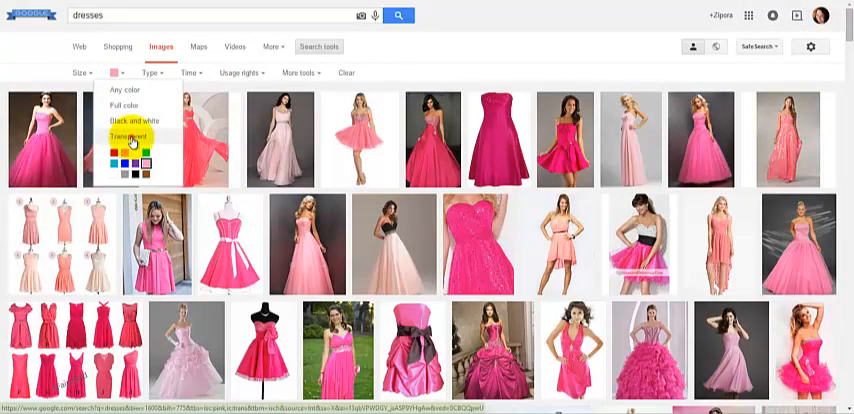
left_click(126, 136)
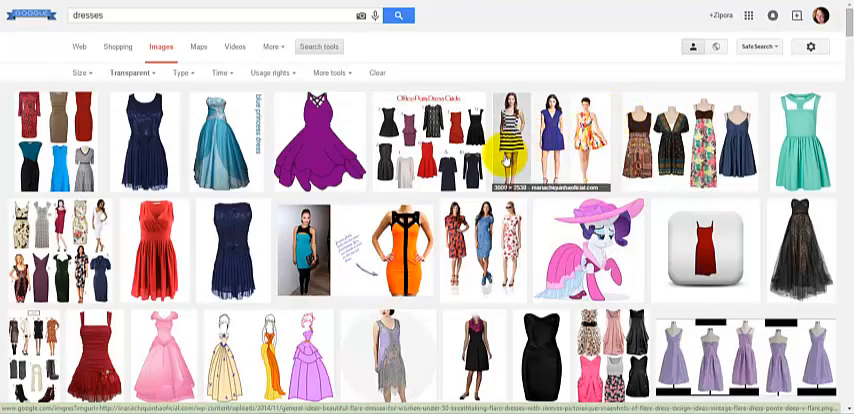
scroll("down", 3)
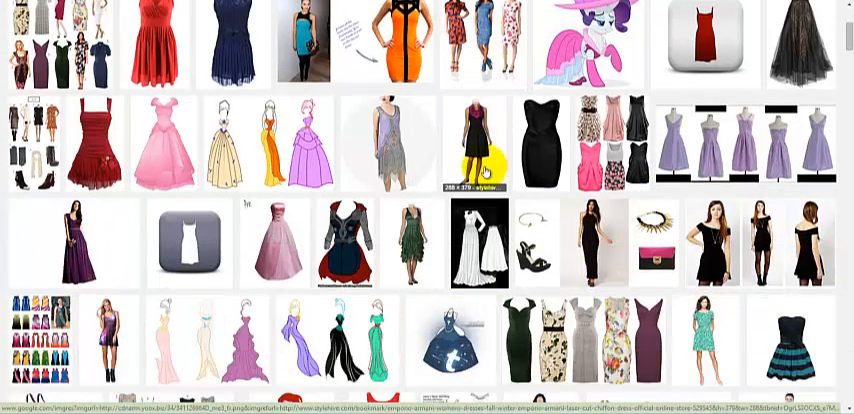
scroll("down", 3)
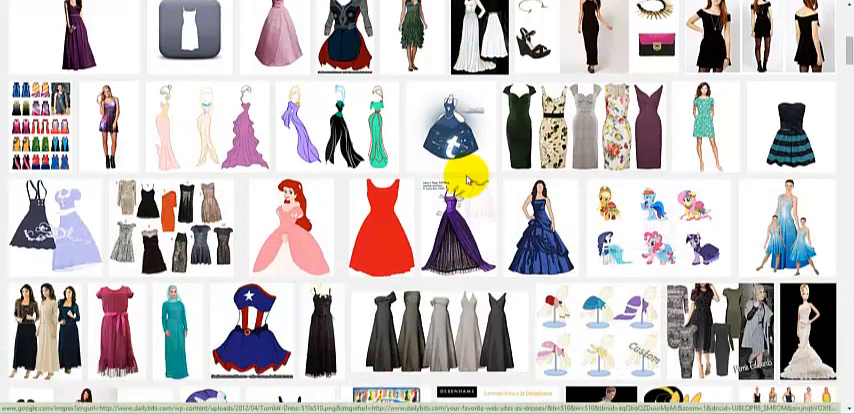
scroll("down", 3)
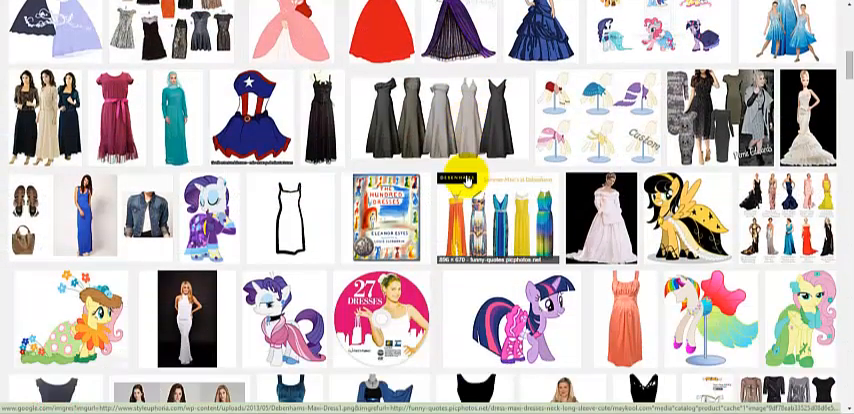
scroll("down", 3)
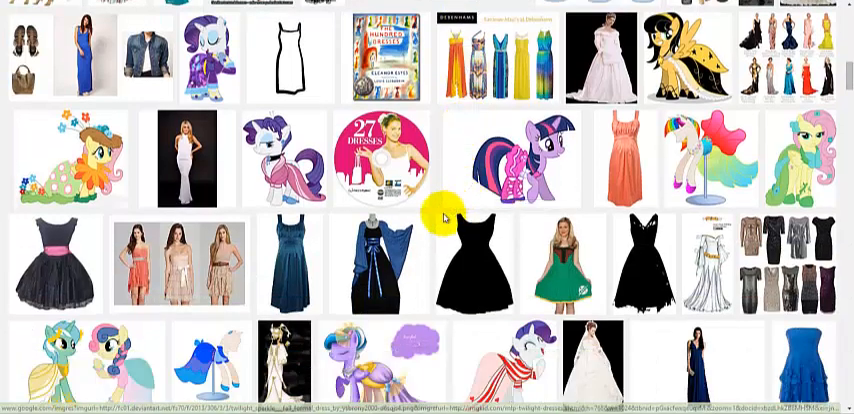
scroll("down", 3)
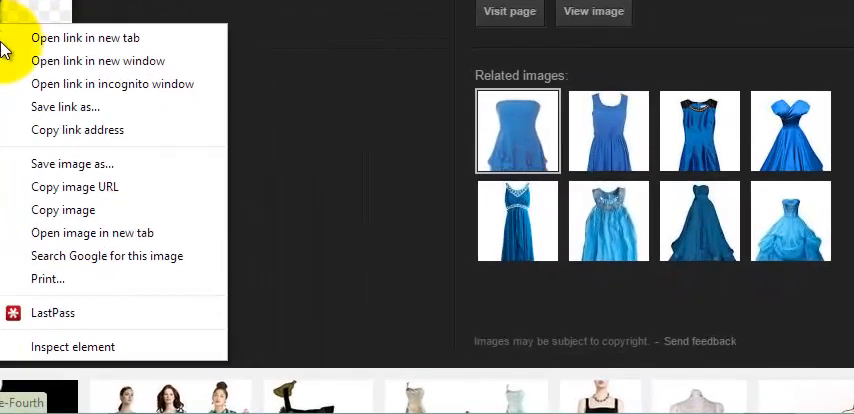
mouse_move(74, 188)
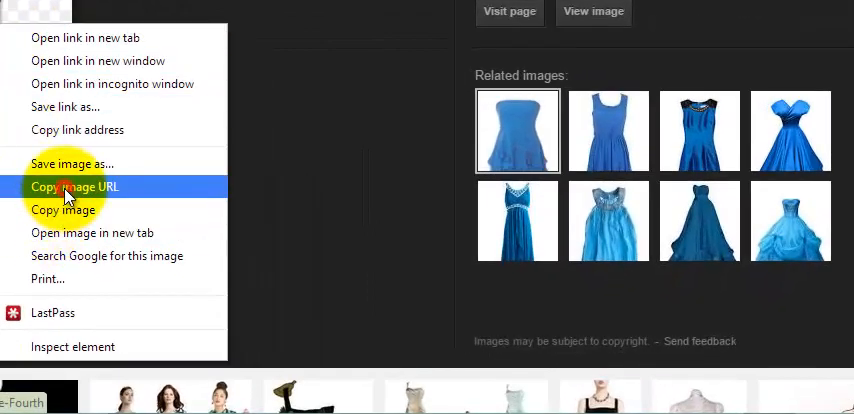
- Copy the image URL of the previewed blue dress
left_click(72, 186)
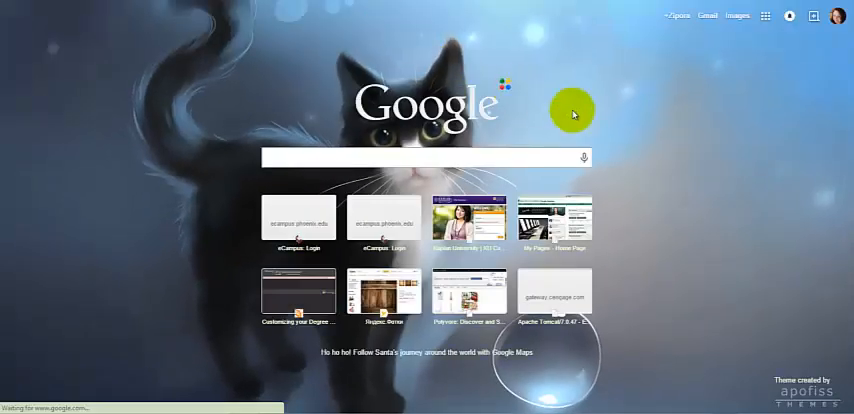
mouse_move(728, 76)
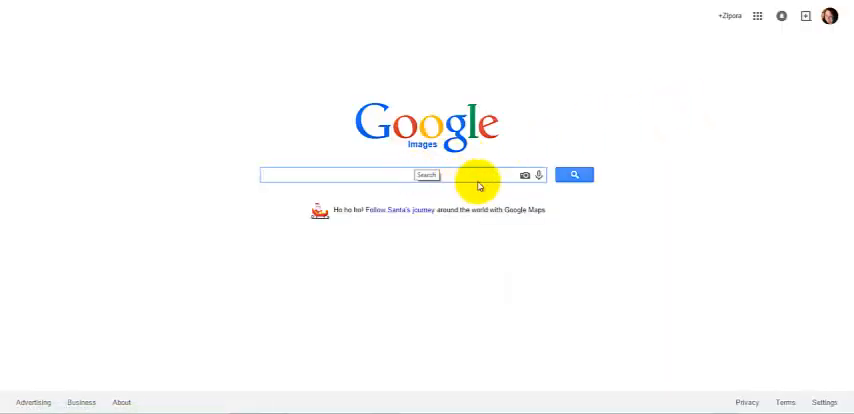
- Search by image using the pasted zinggoodwill.com blue-dress.png address
left_click(524, 174)
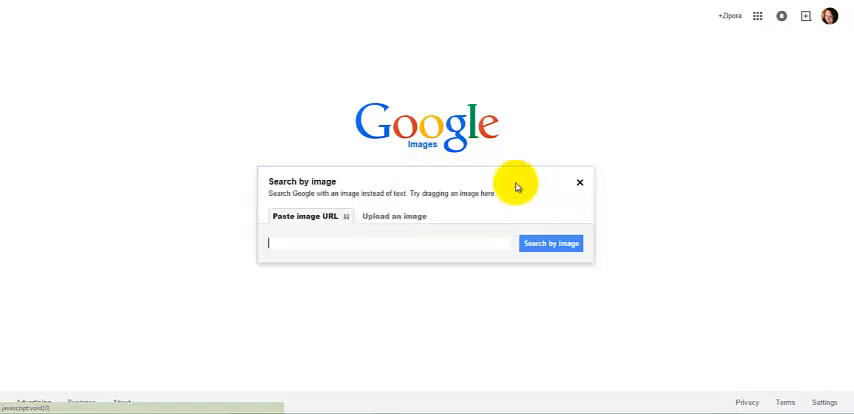
type("zinggoodwill.com/Portals/177323/images/blue-dress.png")
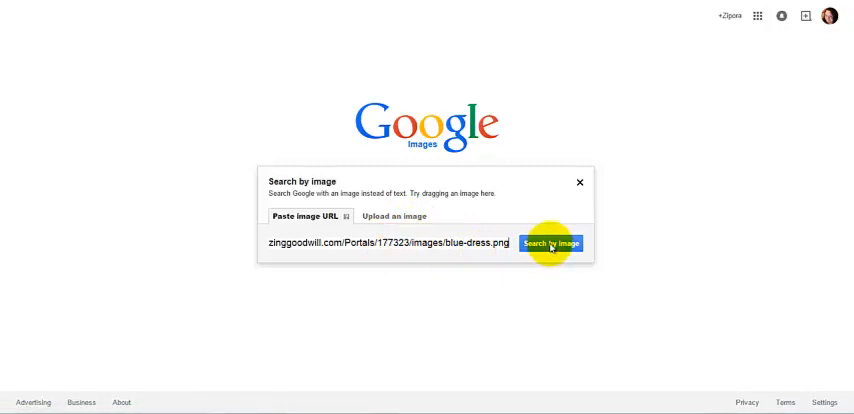
left_click(552, 244)
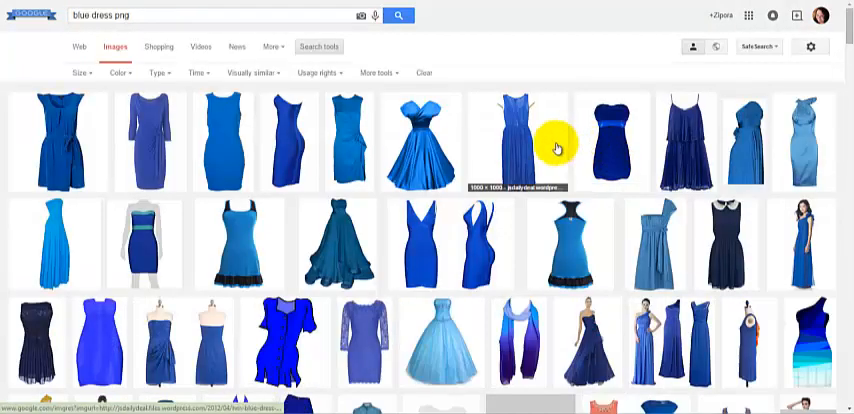
- Browse the similar blue dress results and preview one flared blue dress
scroll("down", 3)
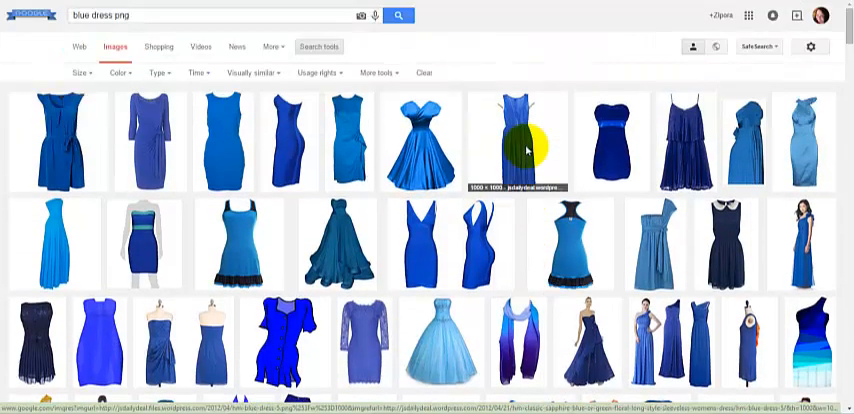
mouse_move(528, 152)
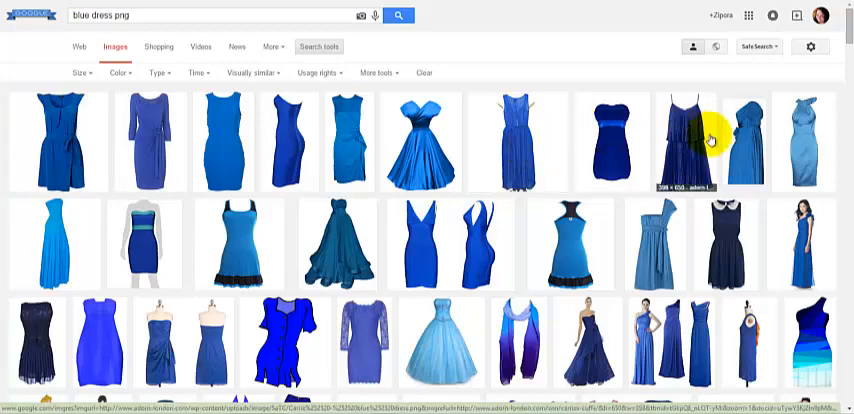
left_click(420, 136)
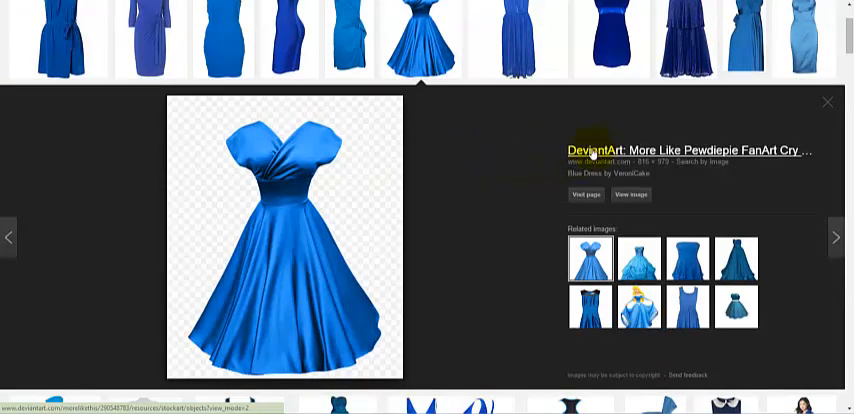
left_click(296, 230)
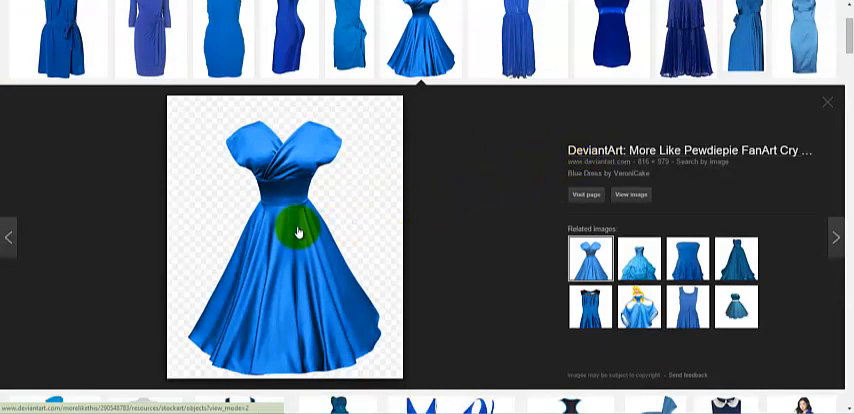